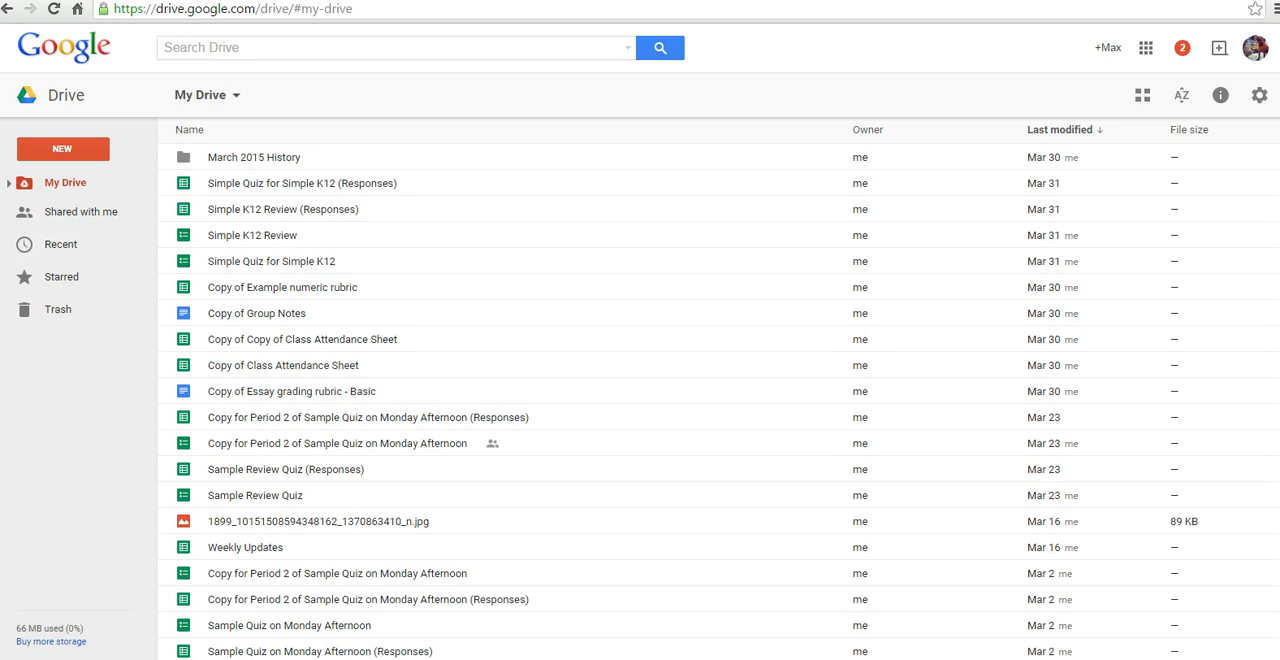
# - Create a new blank Google Form from Drive's NEW menu
pyautogui.click(62, 148)
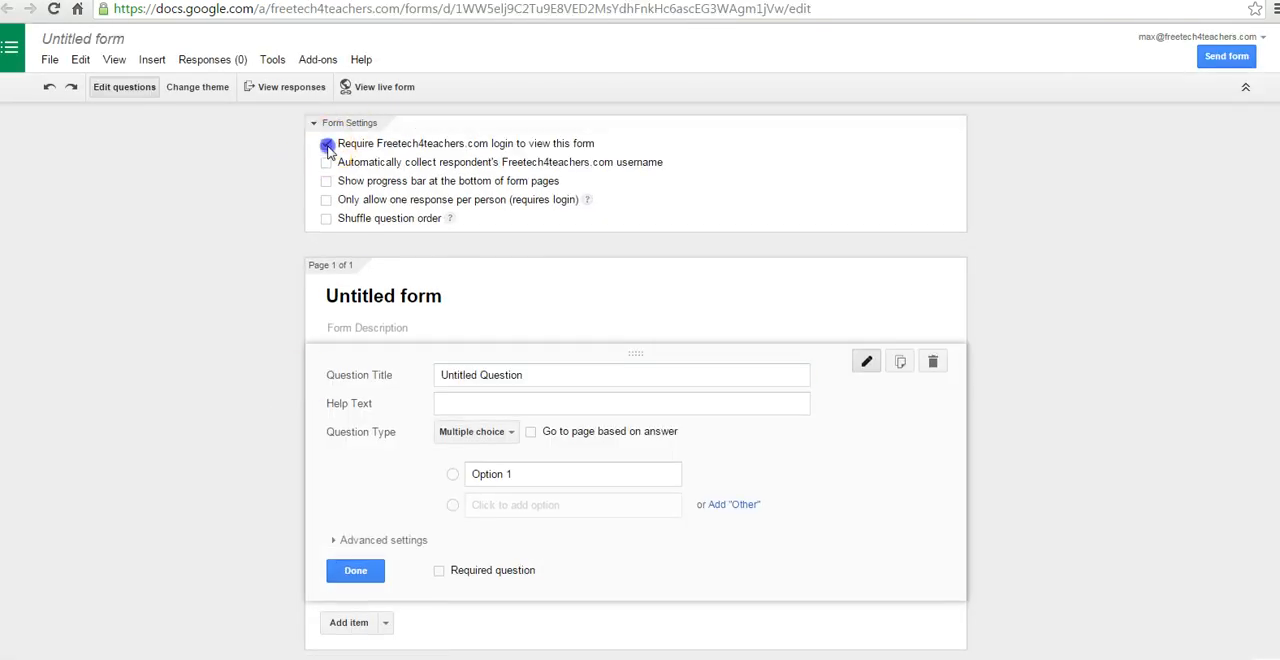
# - Title the form 'iPad Check out / Check in'
pyautogui.click(326, 144)
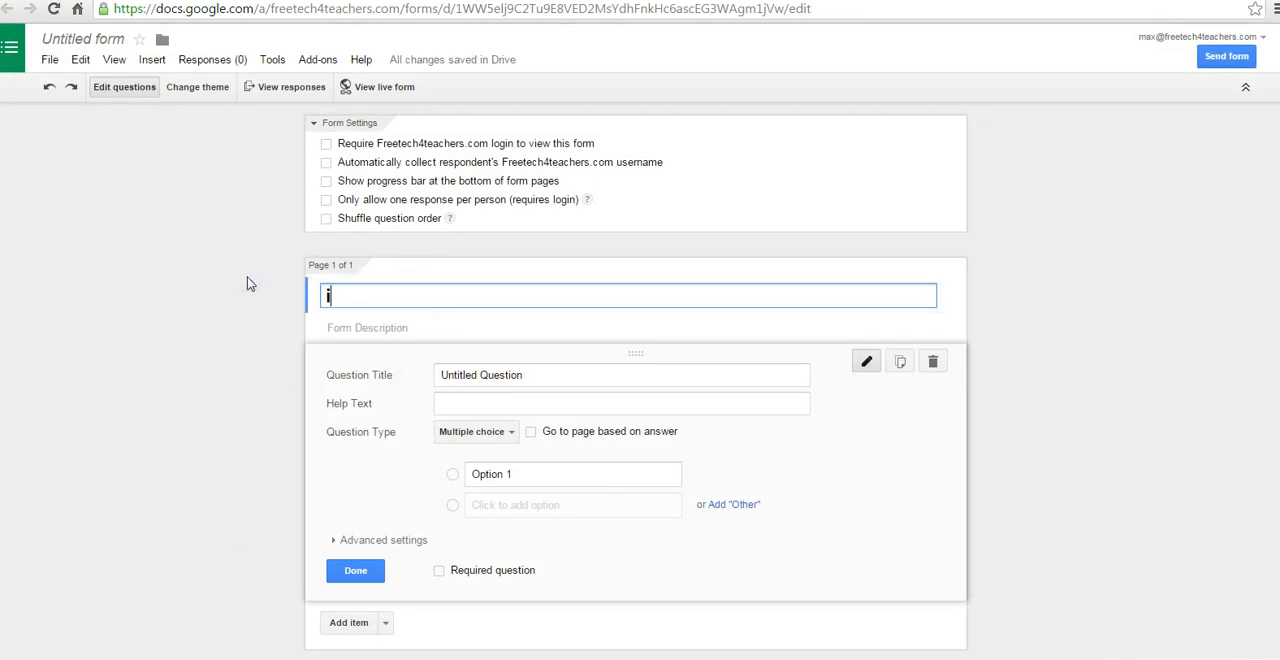
pyautogui.write('iPad Check')
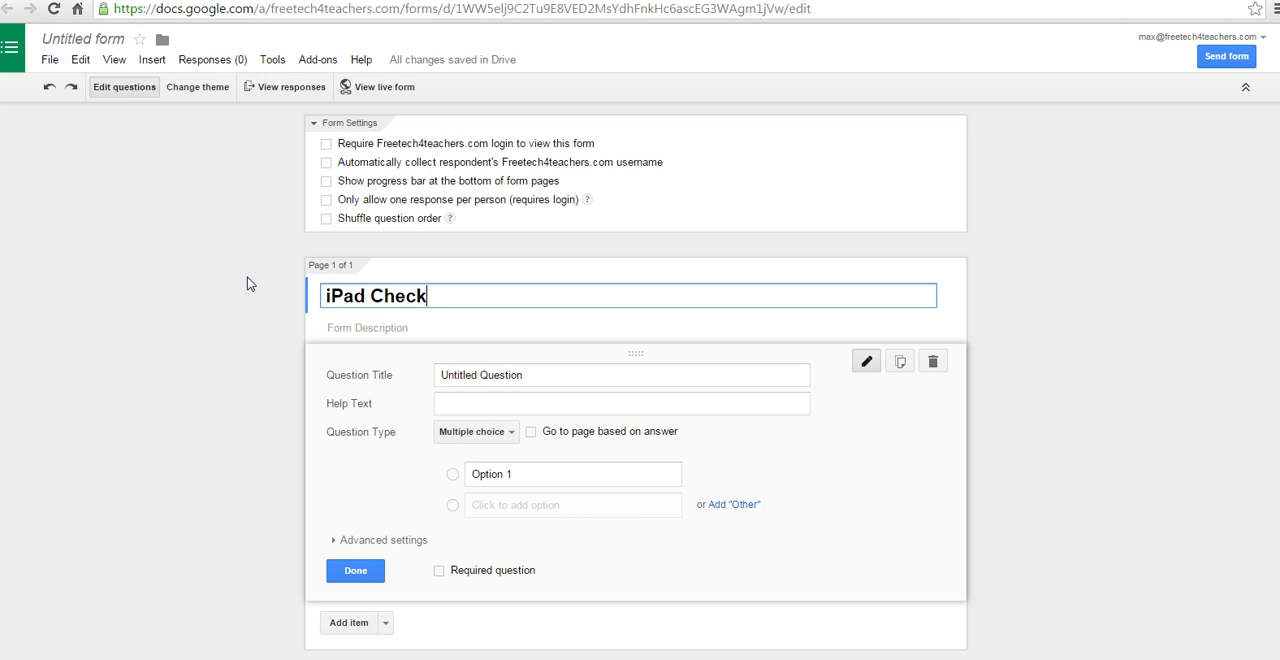
pyautogui.write('out / C')
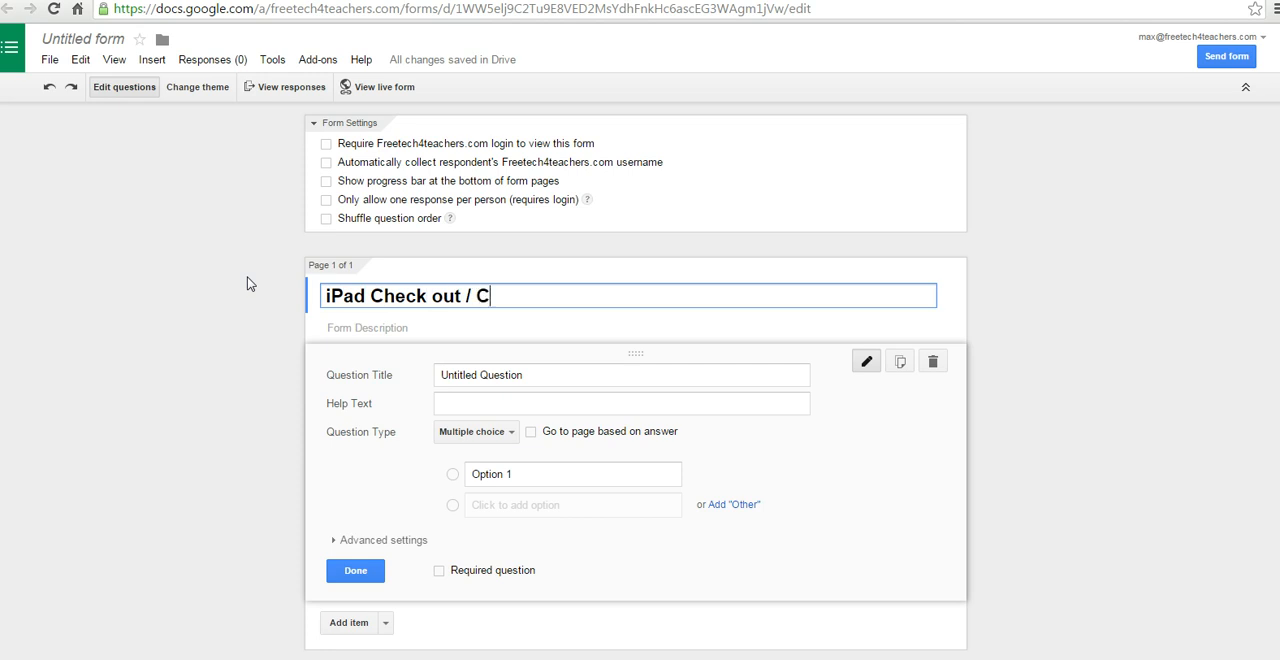
pyautogui.write('heck in')
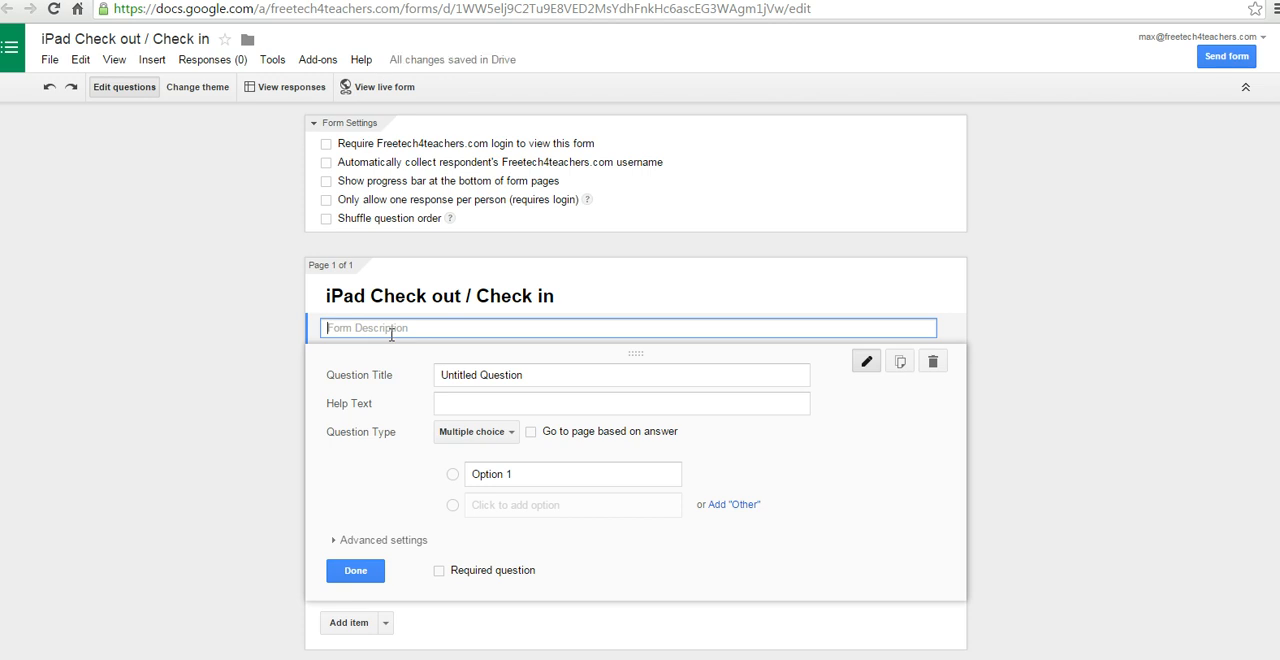
# - Add the description 'Please look at the label on your ipad to see which number you have'
pyautogui.write('Please')
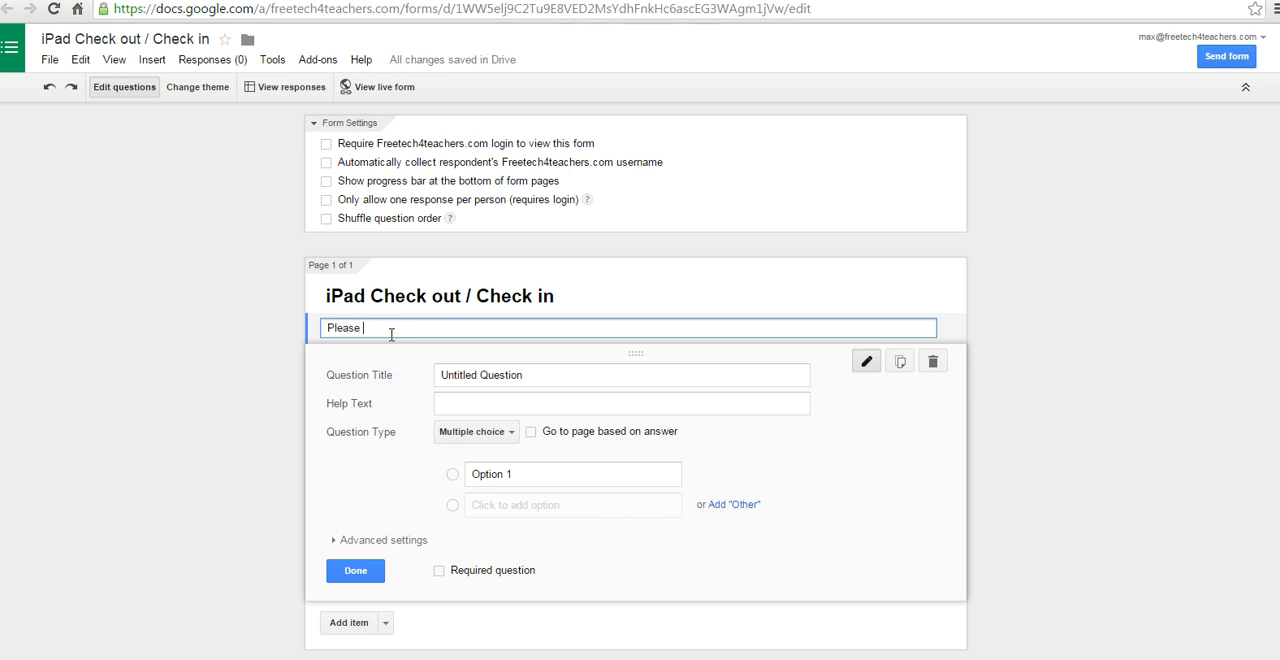
pyautogui.write('look at the label on')
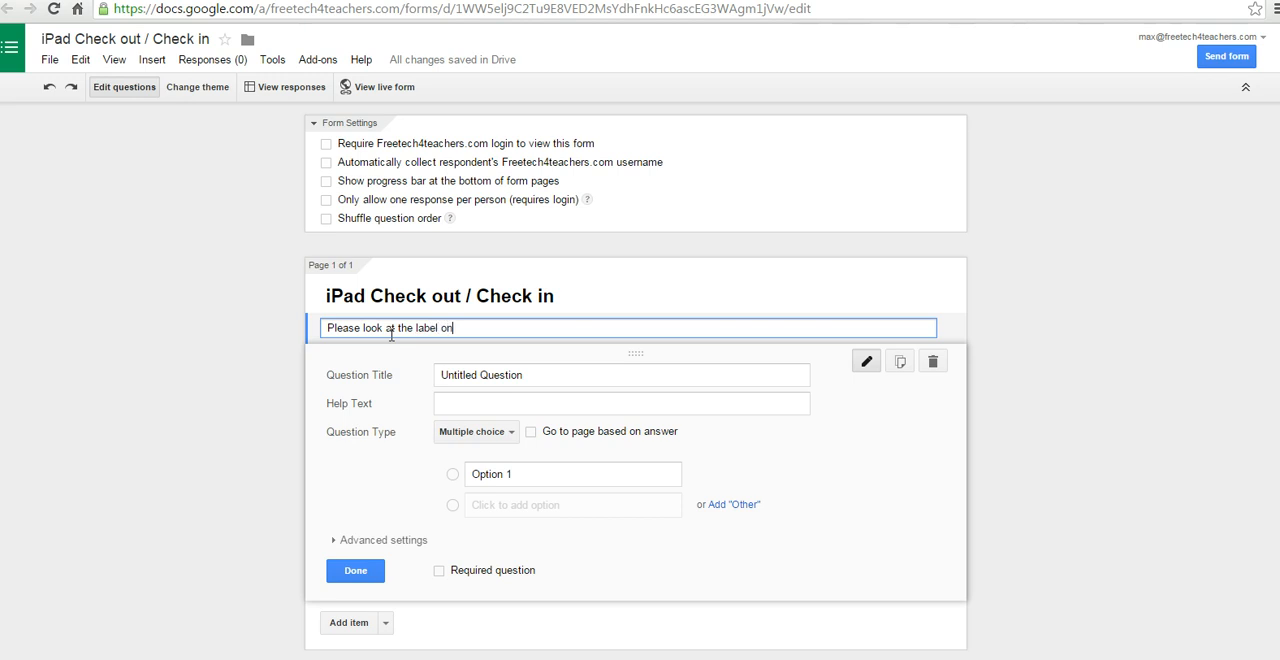
pyautogui.write('your ipad to')
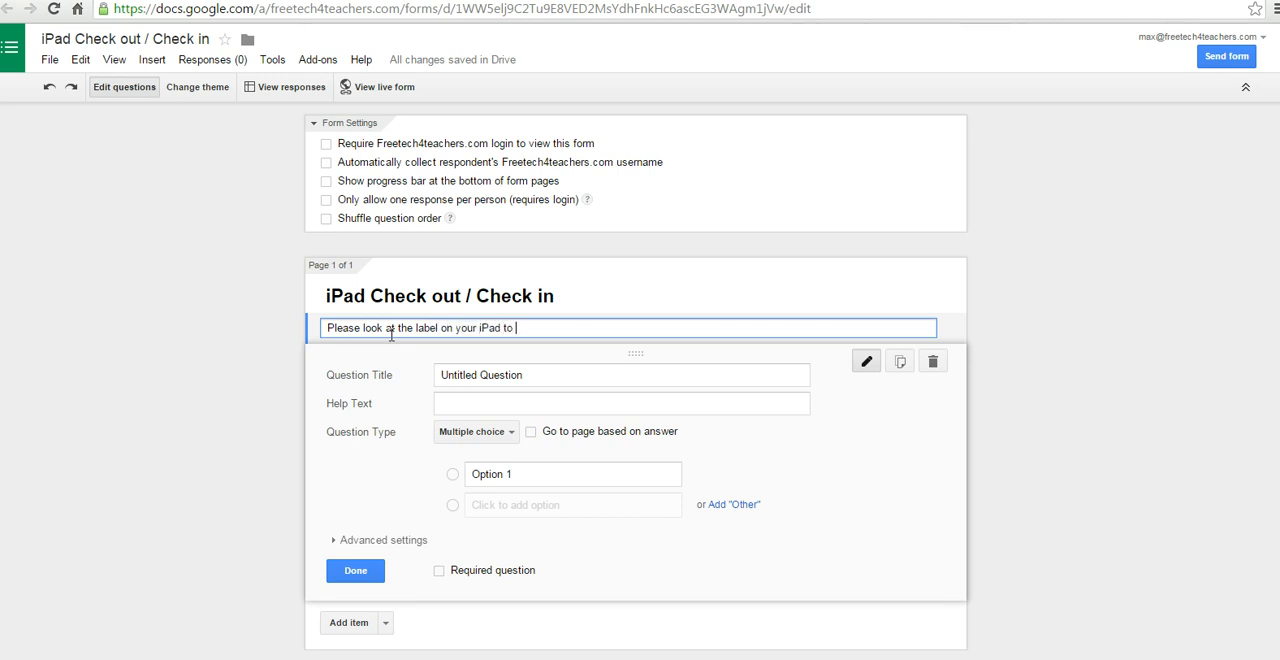
pyautogui.write('see which')
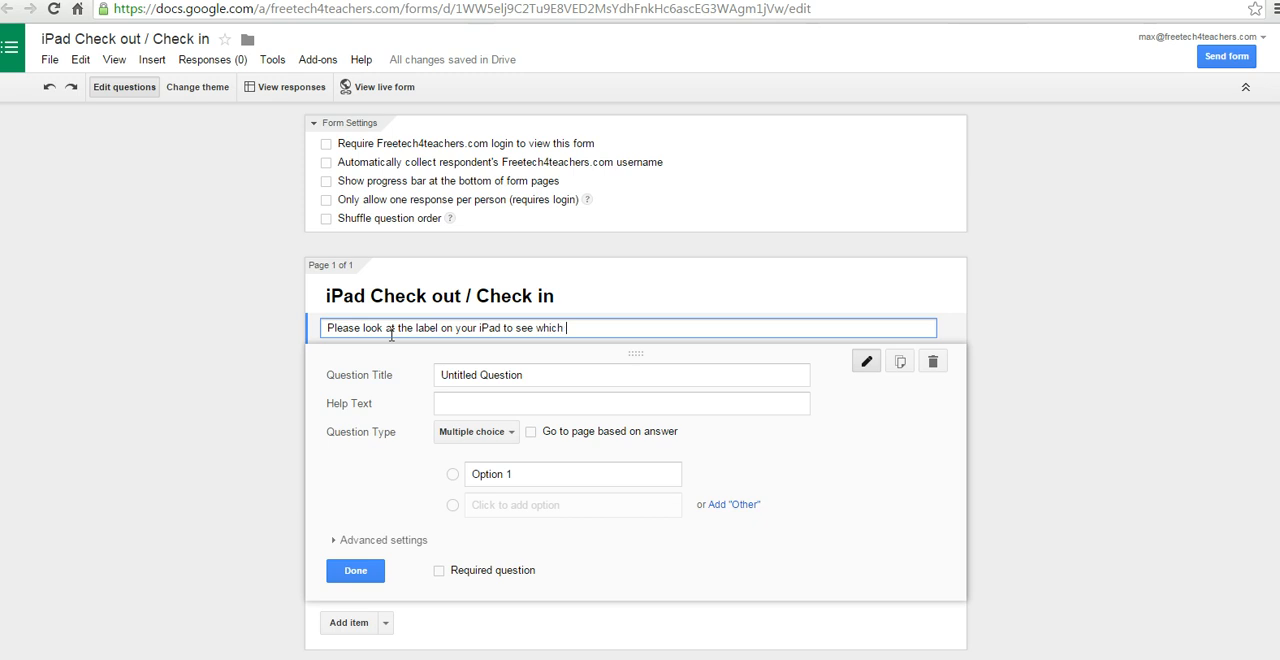
pyautogui.write('number you have.')
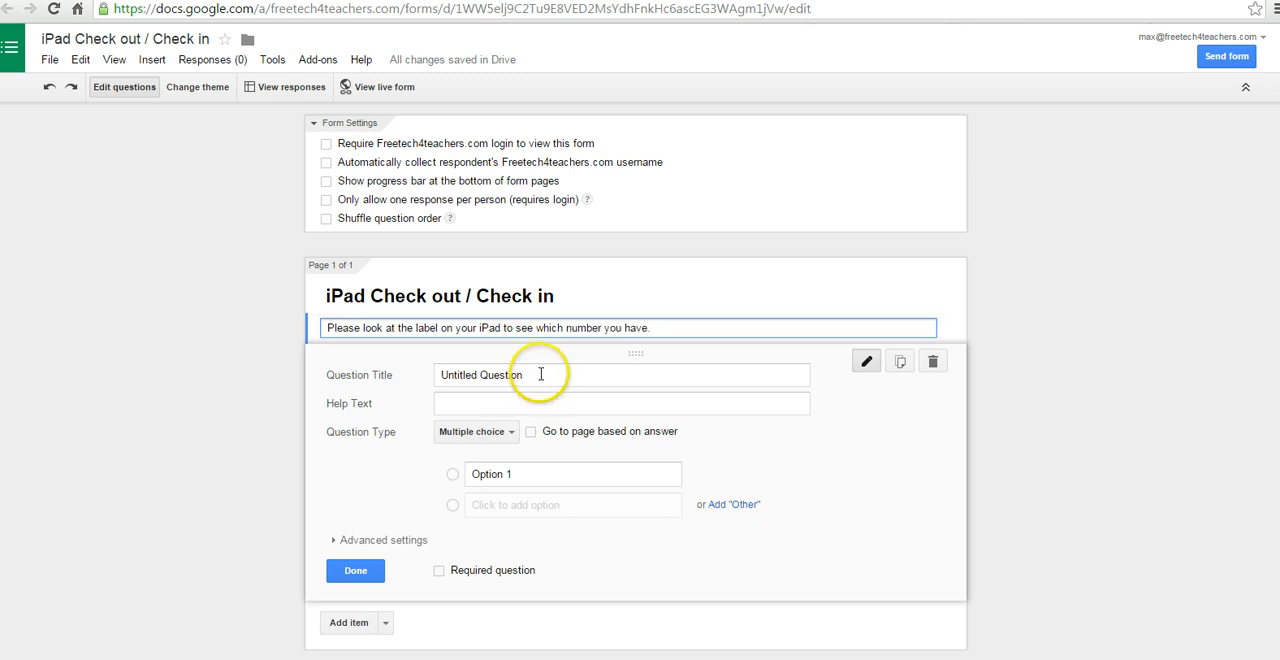
# - Make the first question a Text question titled 'Name' and save it
pyautogui.write('N')
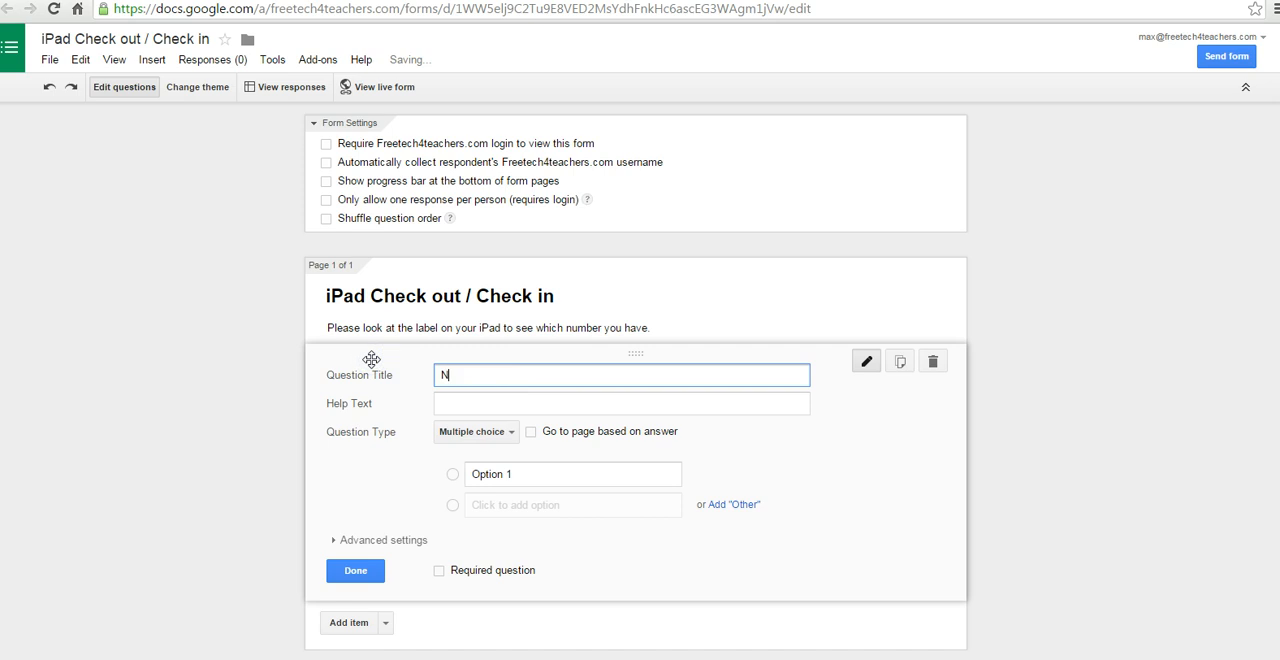
pyautogui.click(474, 432)
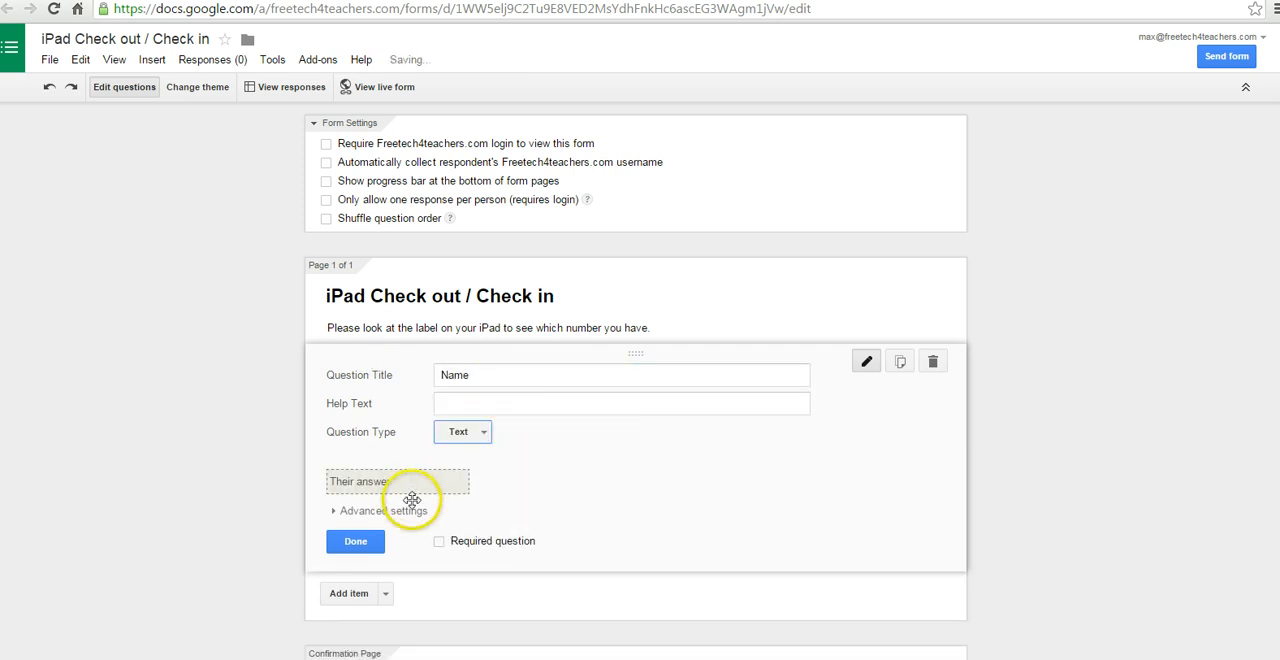
pyautogui.click(356, 540)
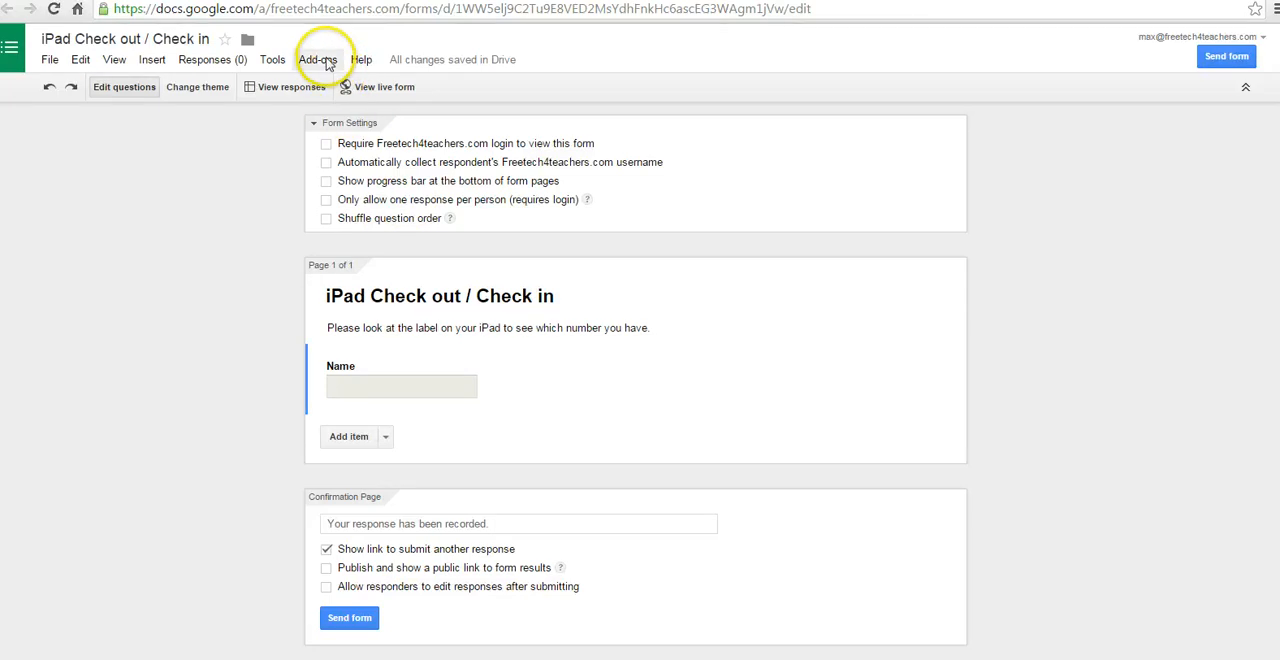
# - Open the CheckItOut add-on's Add/Edit Question Set panel from the Add-ons menu
pyautogui.click(320, 60)
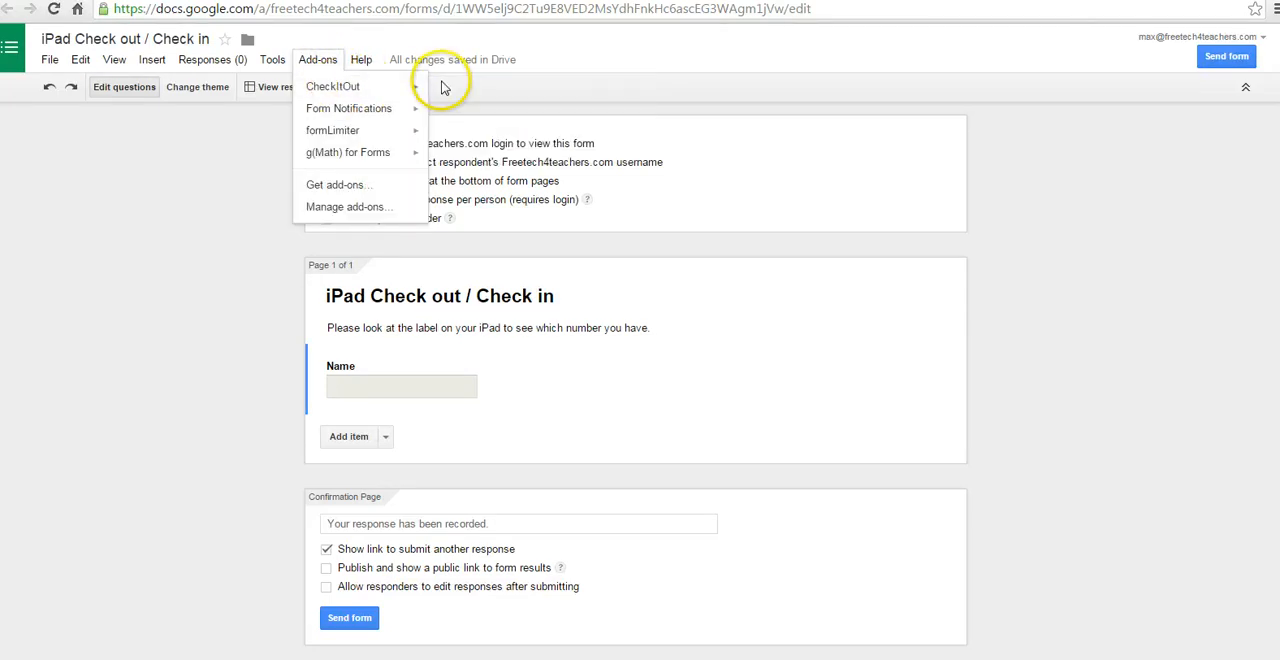
pyautogui.moveTo(332, 84)
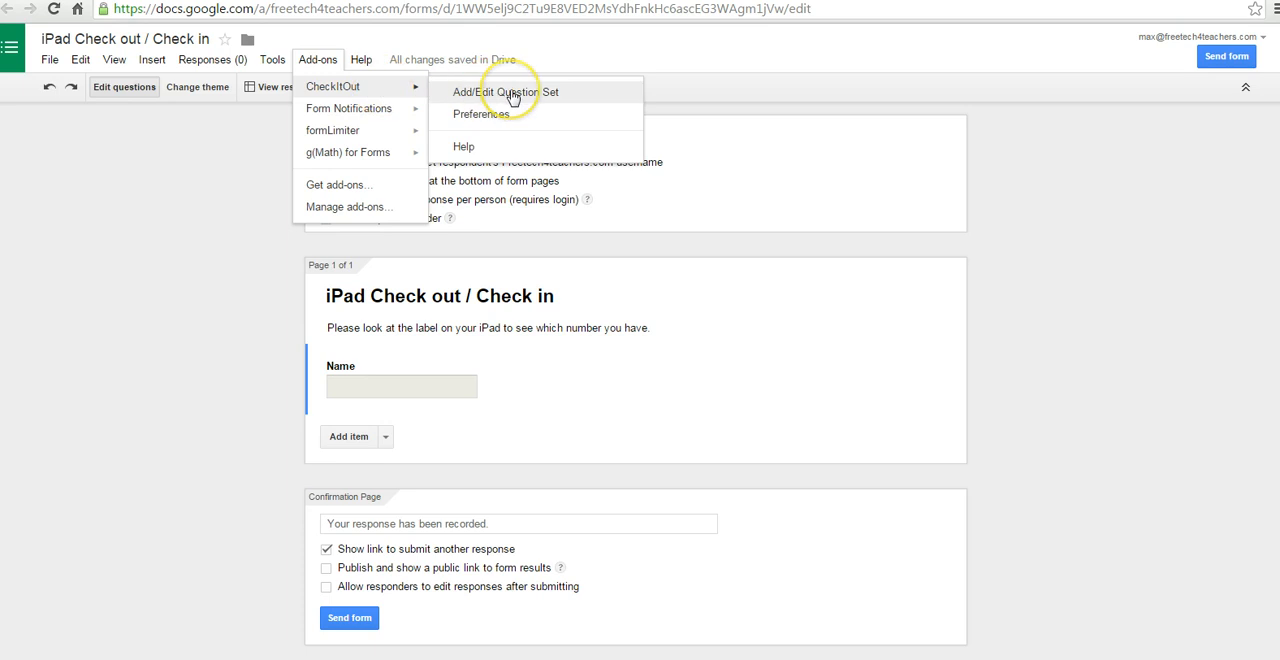
pyautogui.click(508, 90)
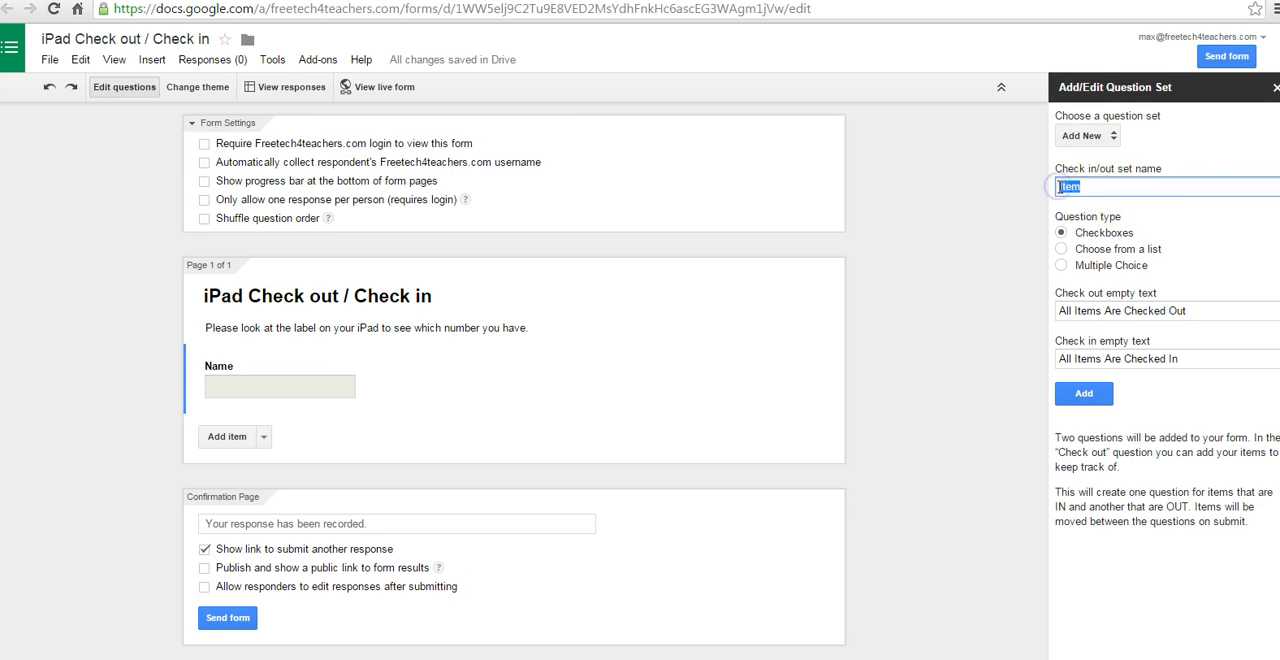
# - Name the question set 'iPad', keep Checkboxes type, and add it to the form
pyautogui.write('iPad')
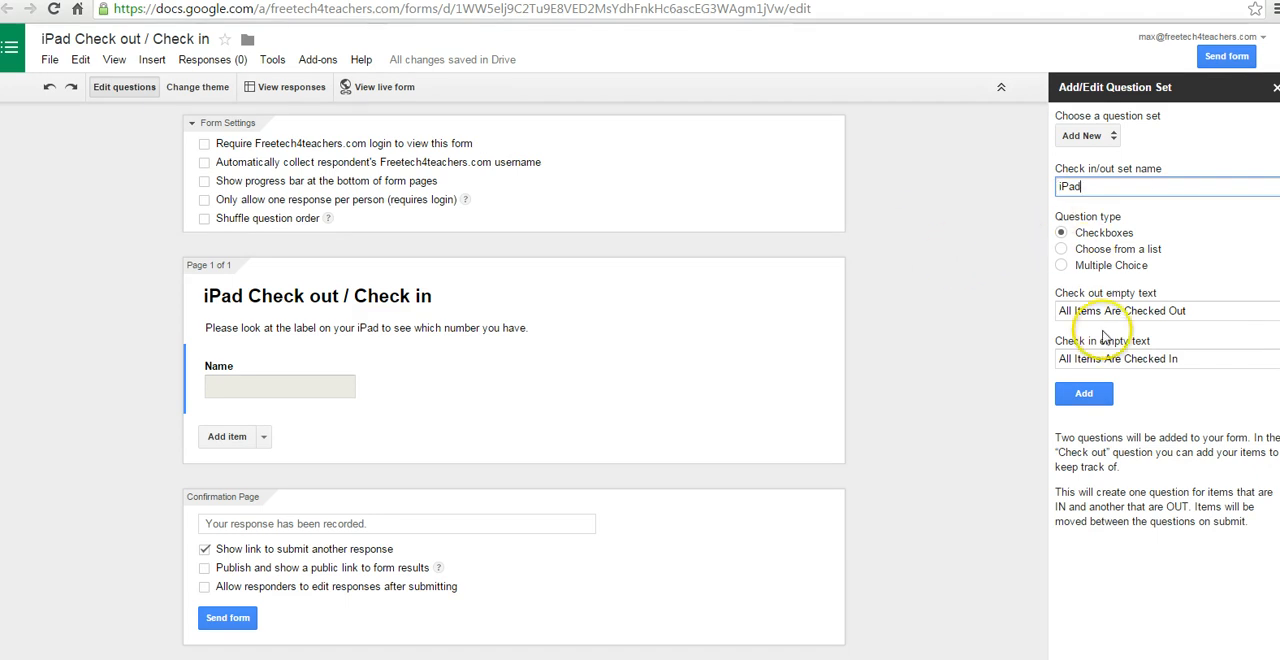
pyautogui.moveTo(1100, 258)
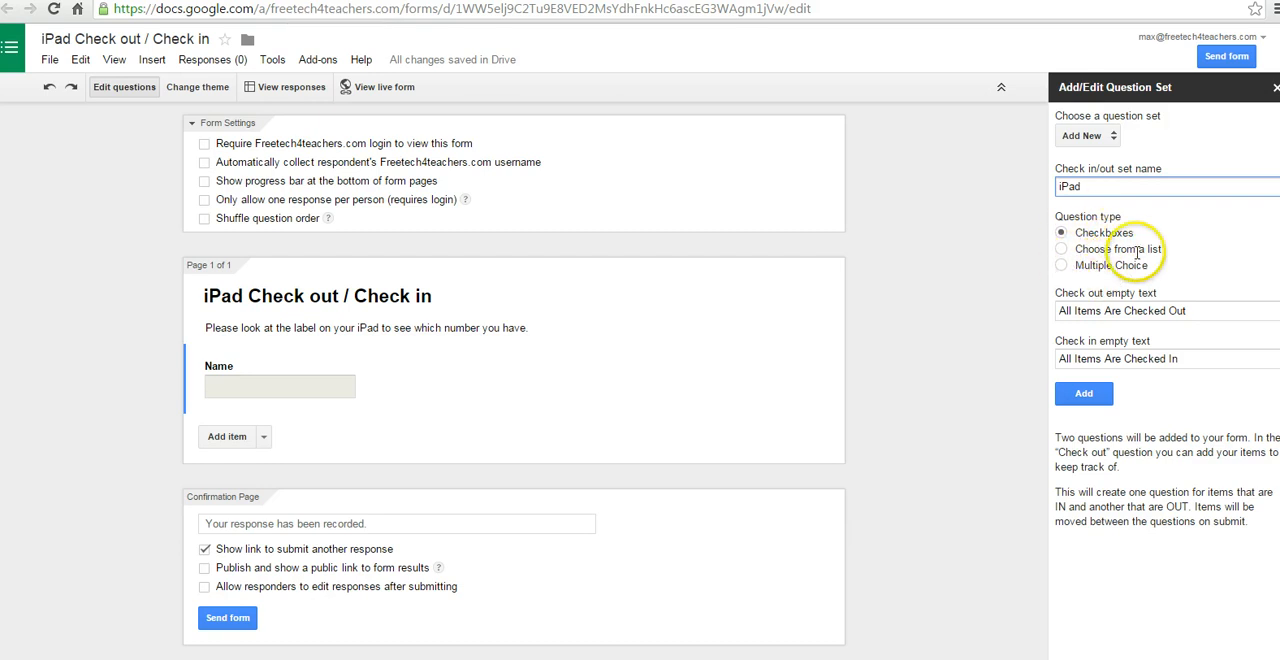
pyautogui.moveTo(1092, 296)
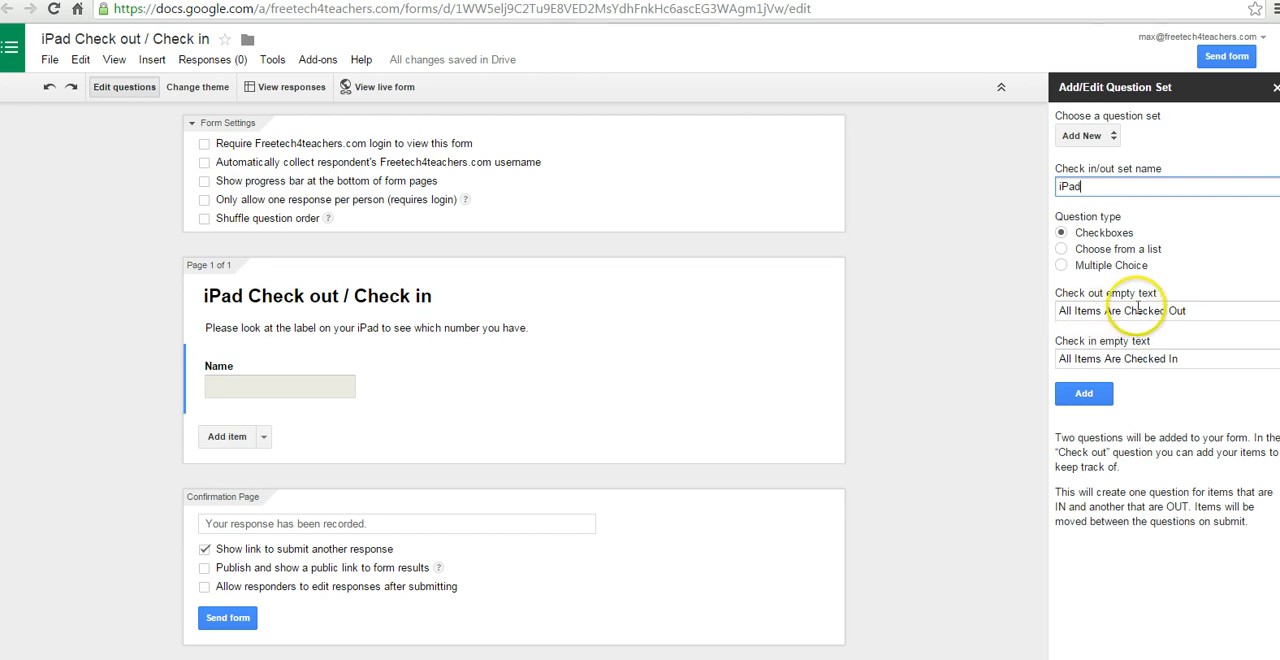
pyautogui.moveTo(1076, 366)
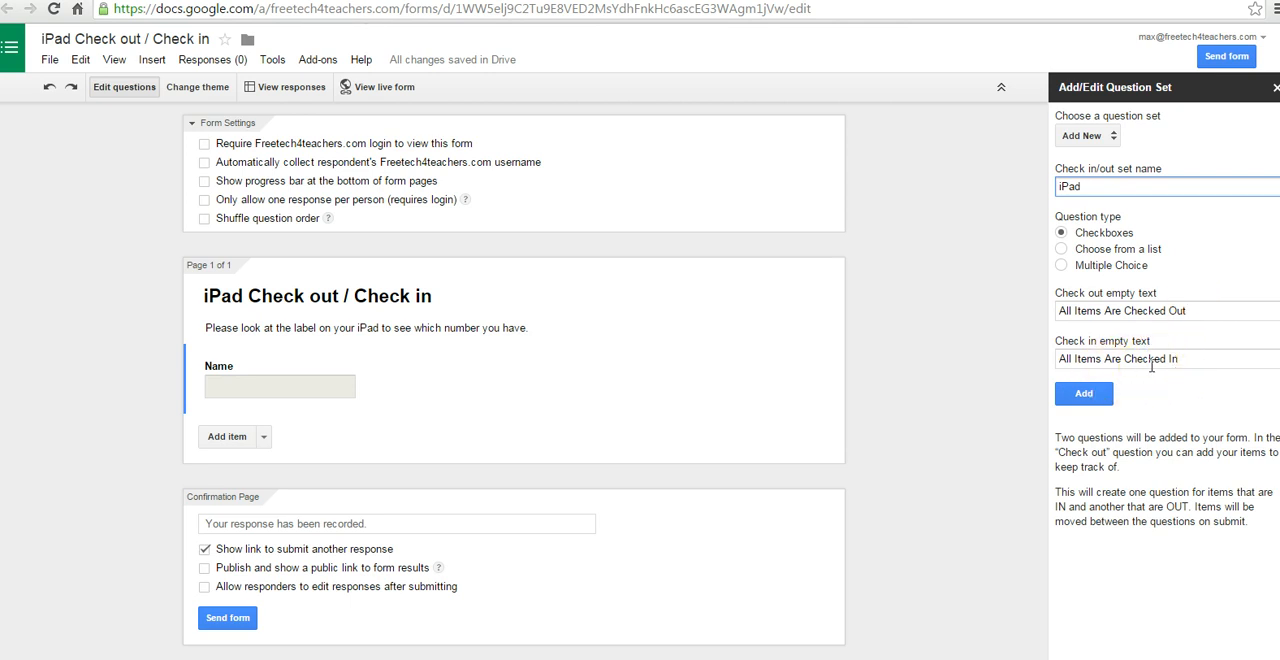
pyautogui.click(1084, 394)
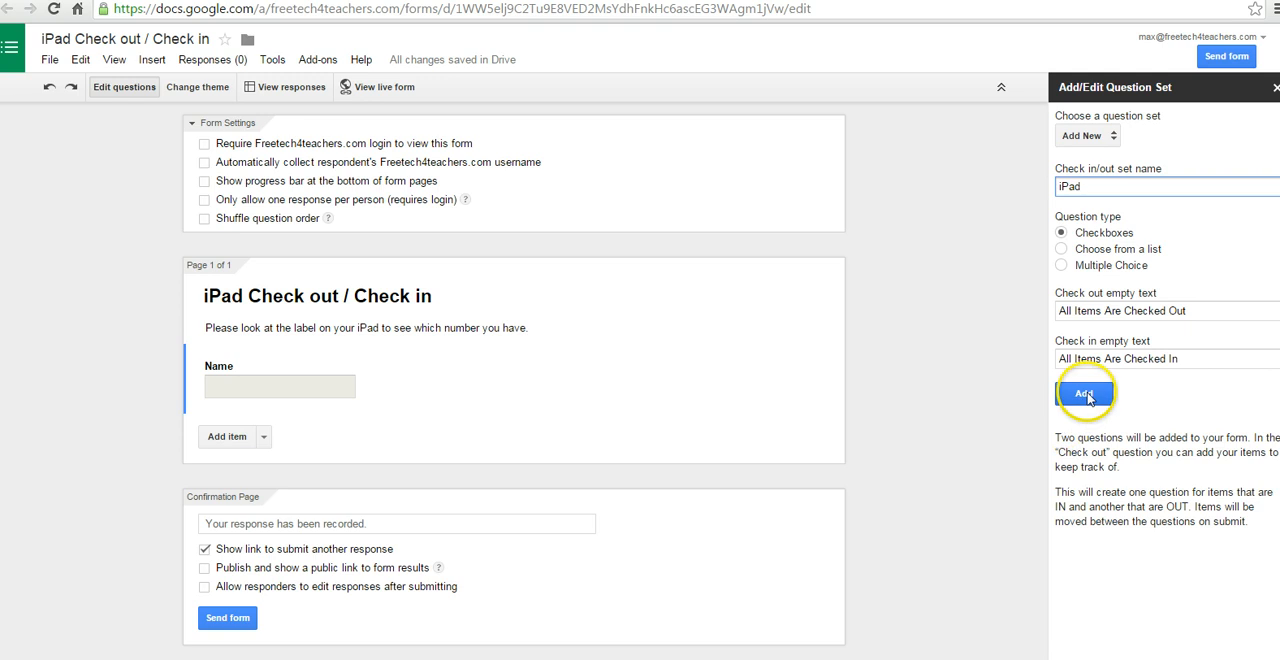
pyautogui.click(1082, 392)
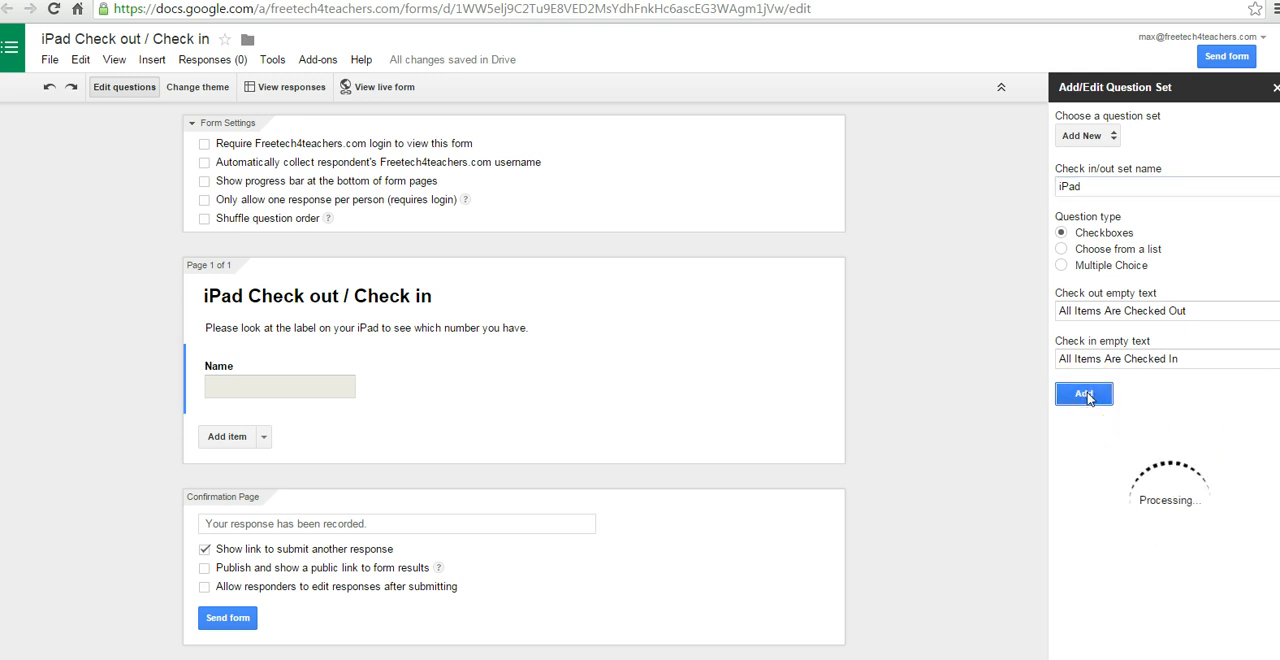
# - Let the add-on finish so Check out iPad and Check in iPad questions appear
pyautogui.click(1082, 392)
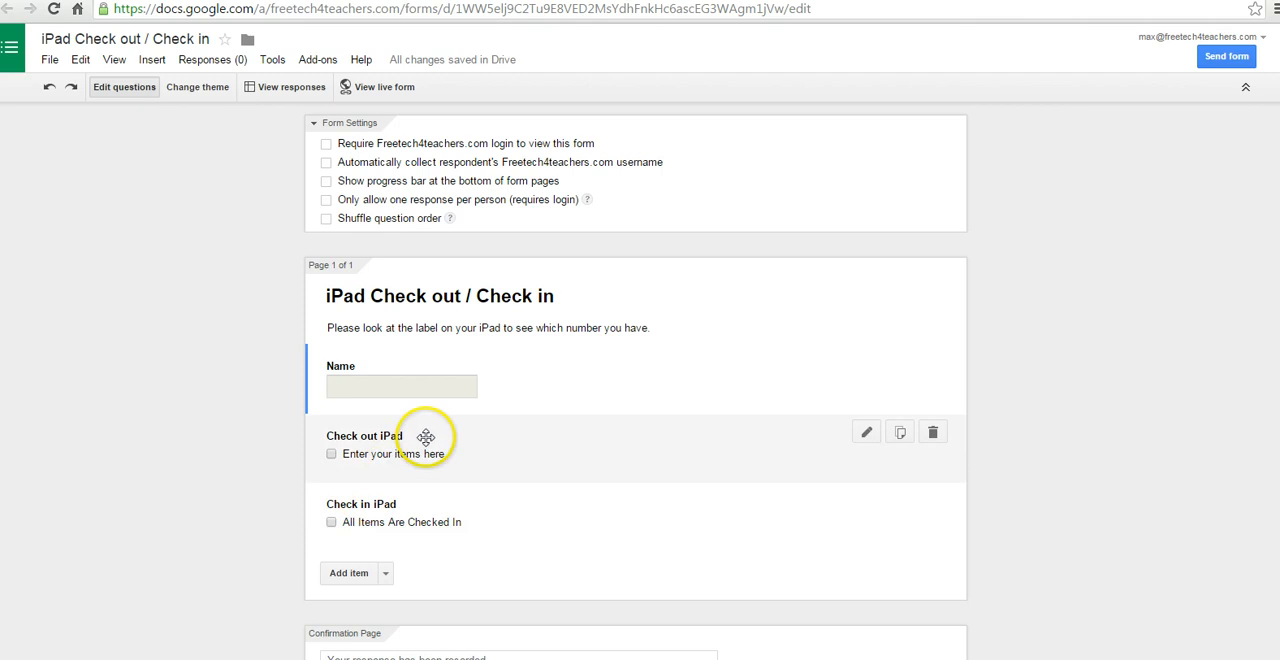
pyautogui.moveTo(424, 456)
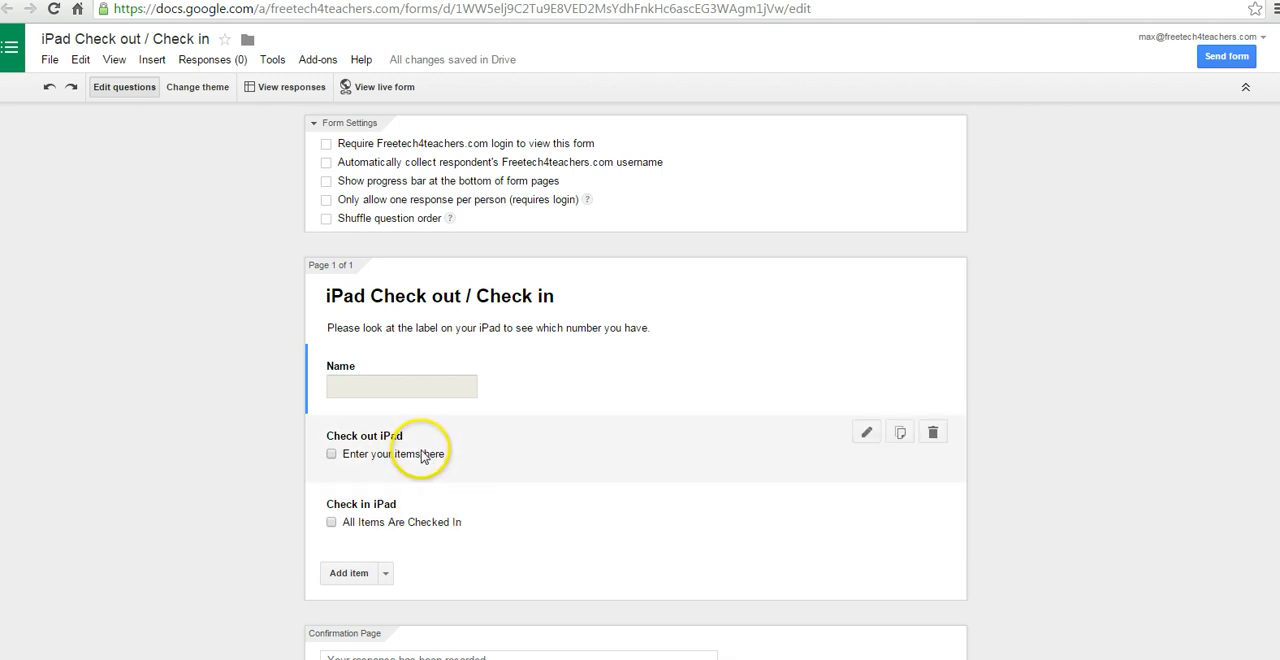
pyautogui.moveTo(818, 444)
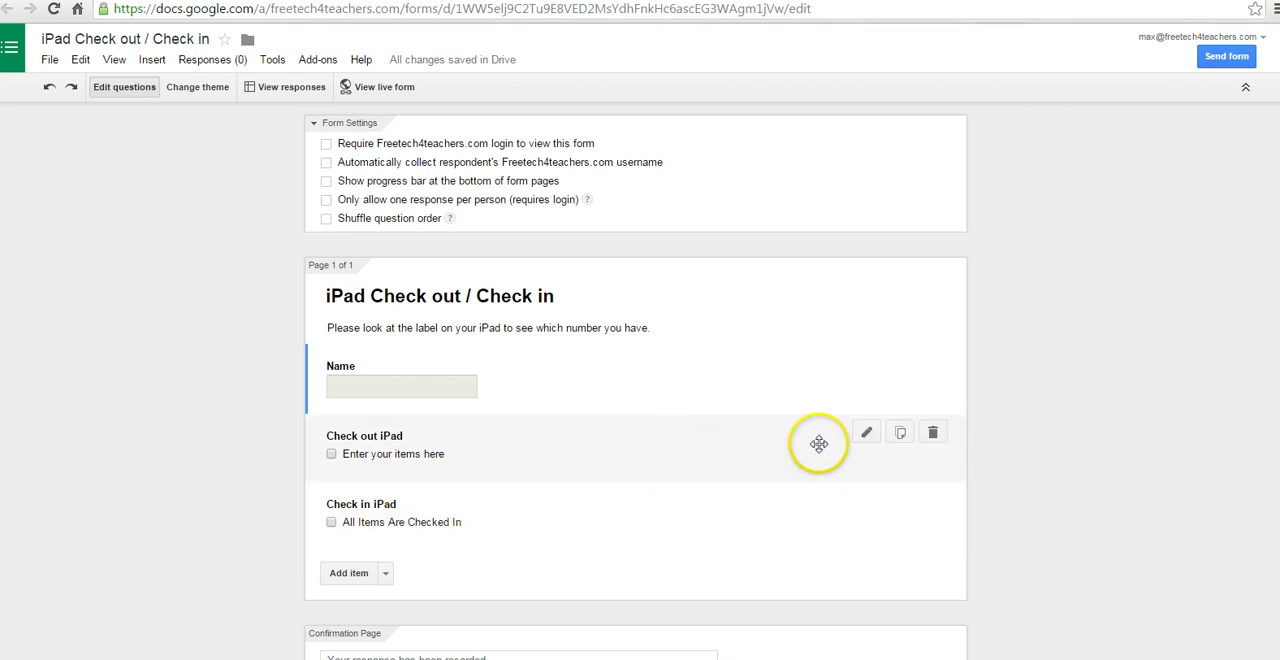
pyautogui.moveTo(866, 432)
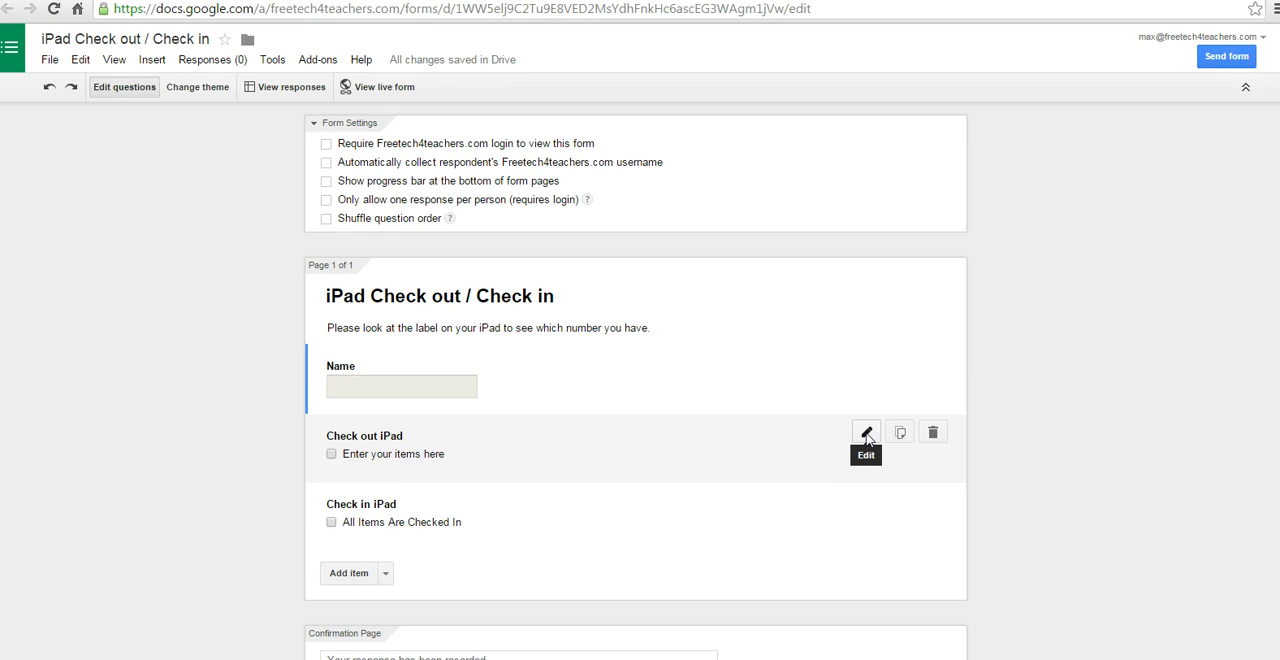
# - Give Check out iPad the options ipad 1, ipad 2, ipad 3, ipad 4 and save
pyautogui.click(866, 432)
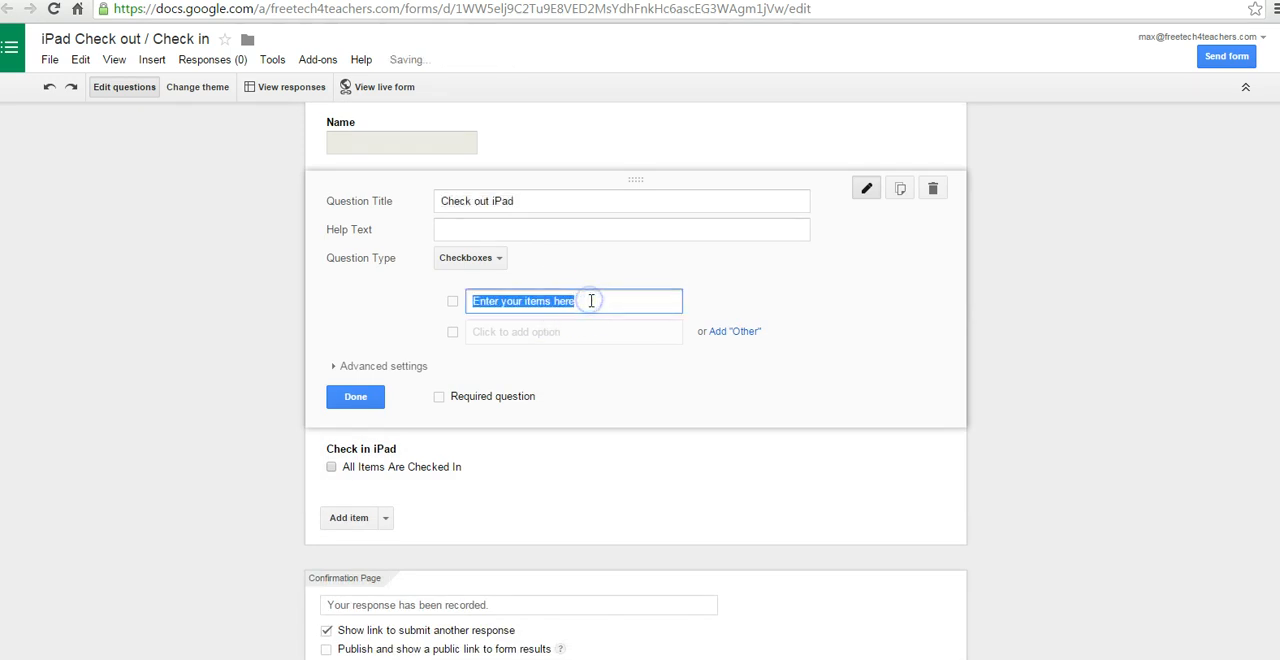
pyautogui.write('ipad 1')
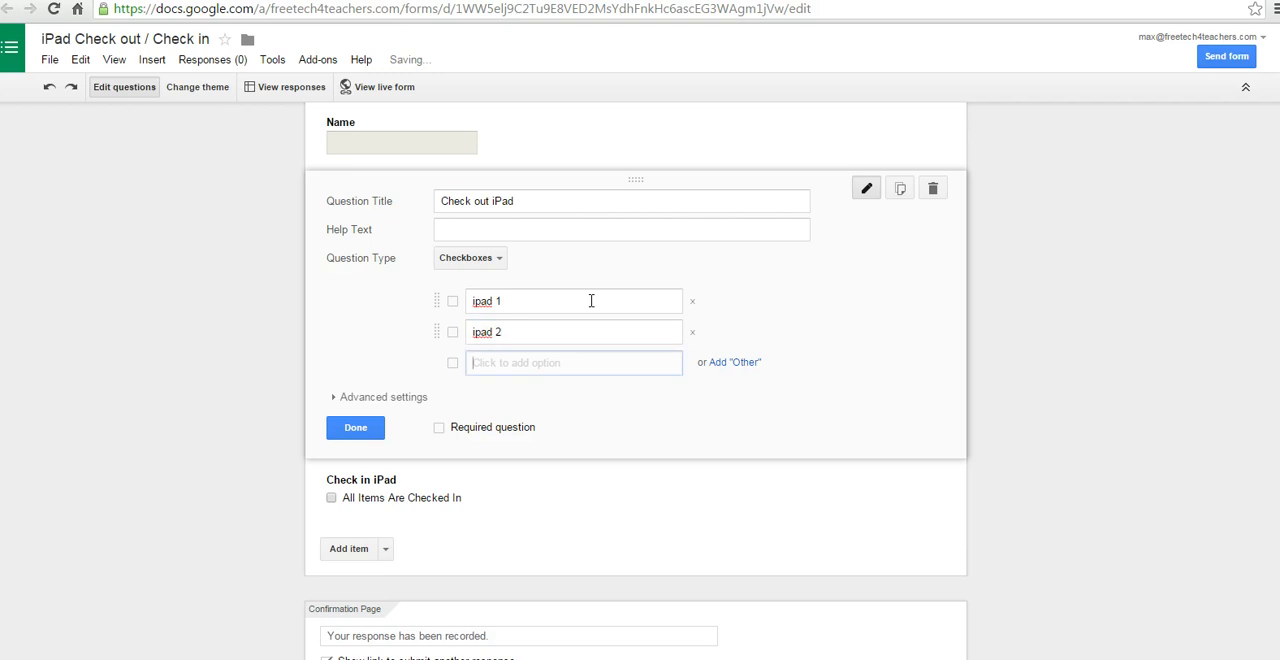
pyautogui.write('ipad 3')
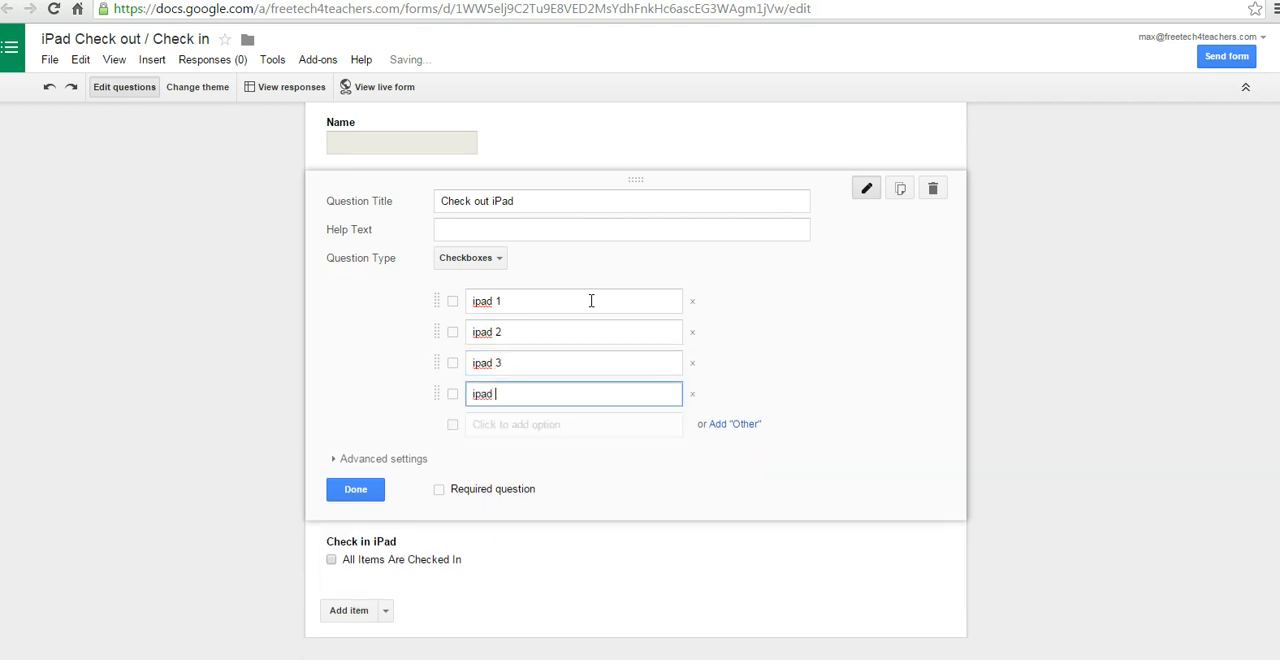
pyautogui.write('4')
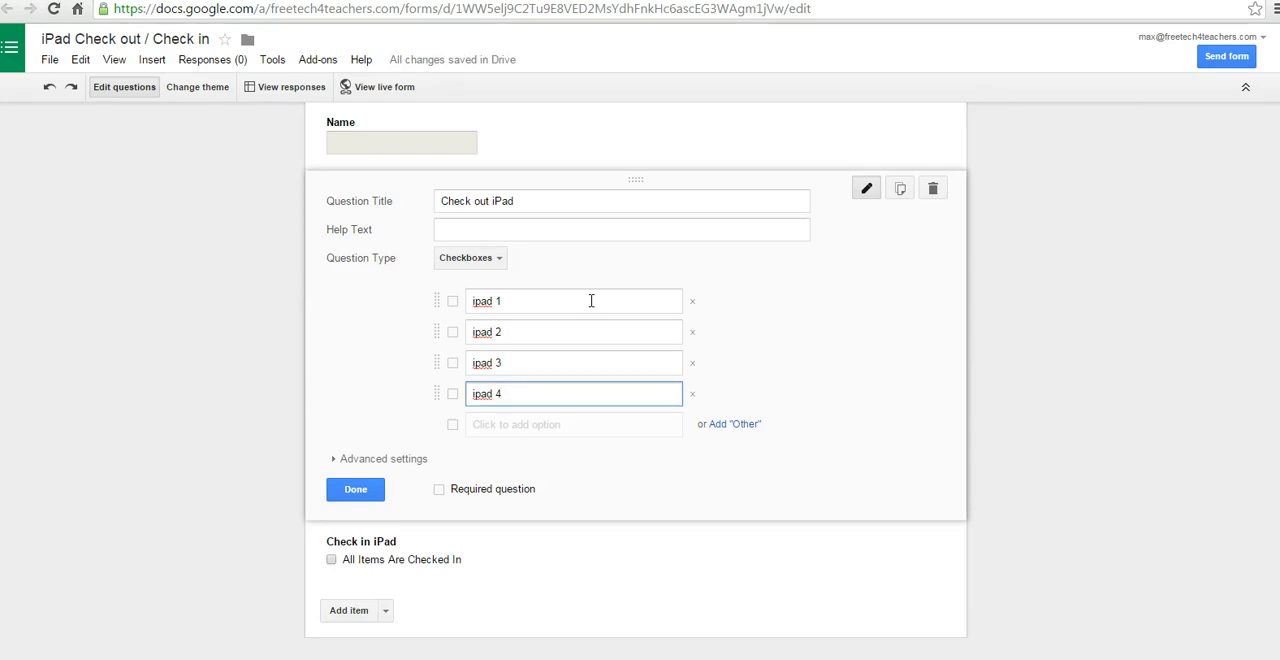
pyautogui.click(354, 490)
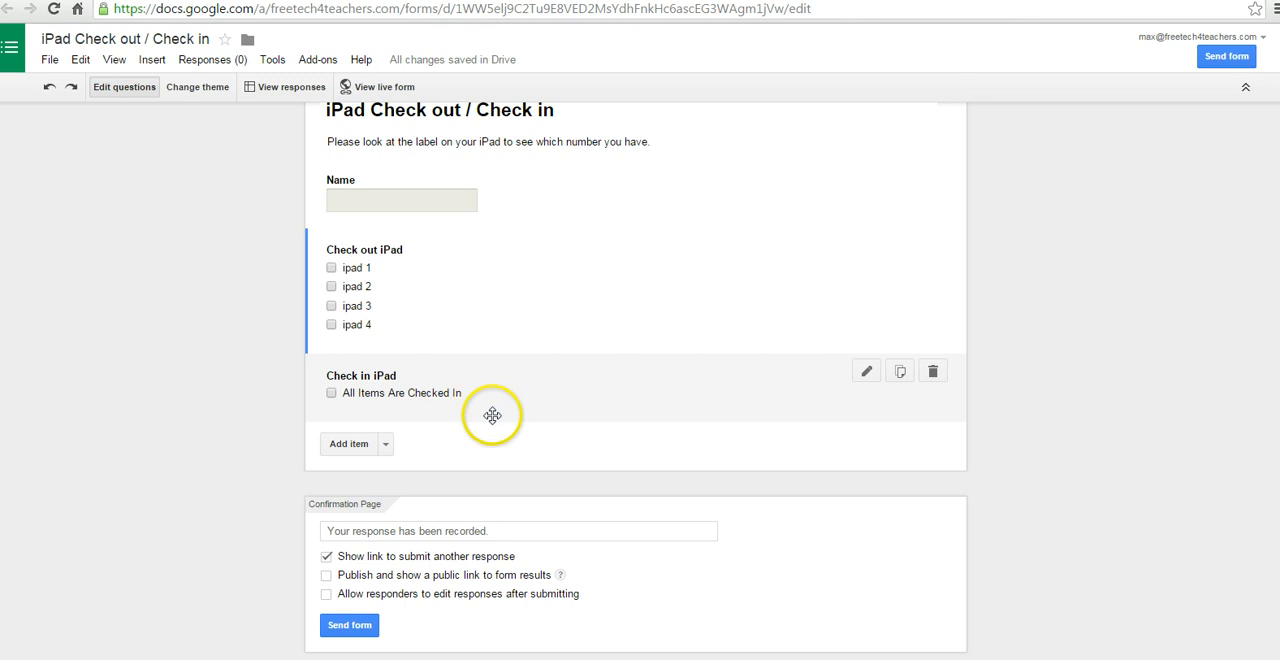
pyautogui.moveTo(456, 404)
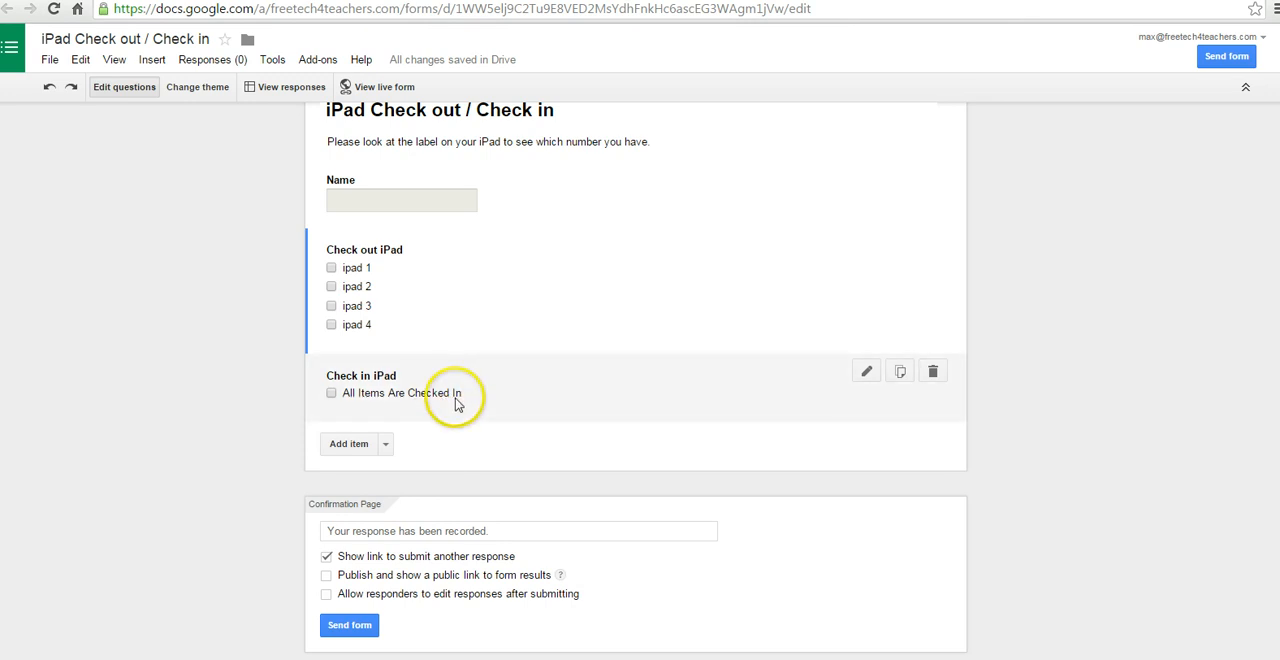
pyautogui.moveTo(1108, 332)
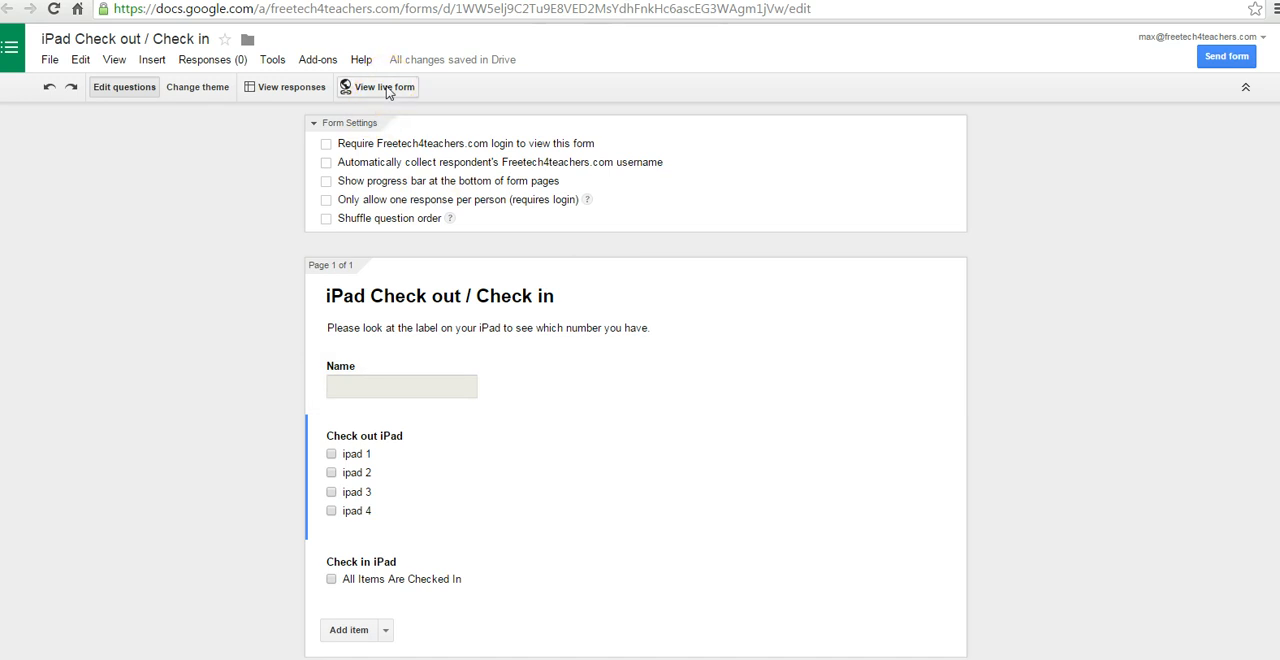
# - View the live form as respondents see it
pyautogui.click(384, 86)
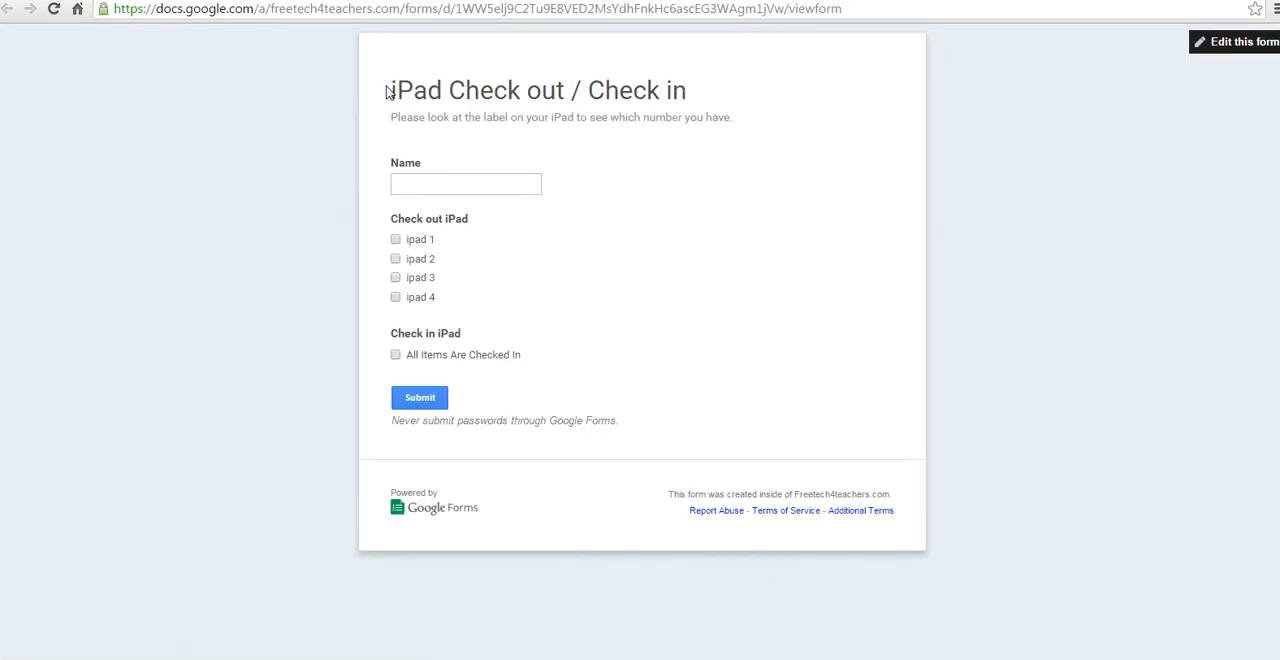
# - Submit a test response as 'Max' checking out ipad 2
pyautogui.click(494, 184)
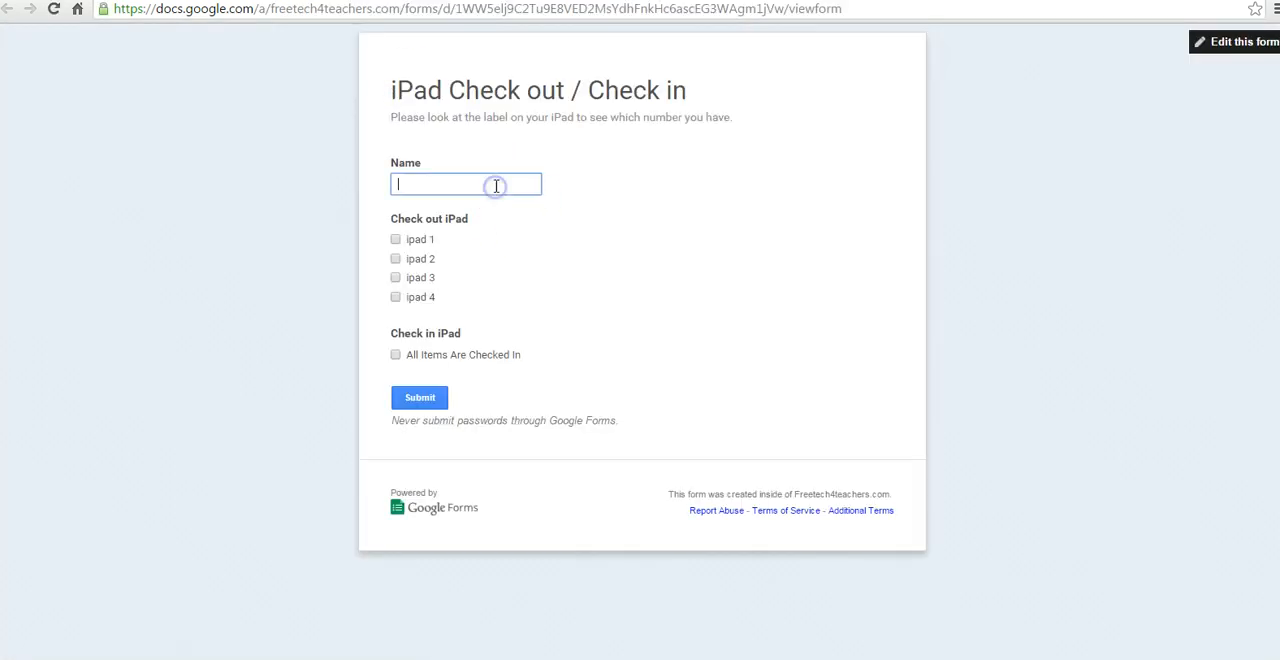
pyautogui.write('Max')
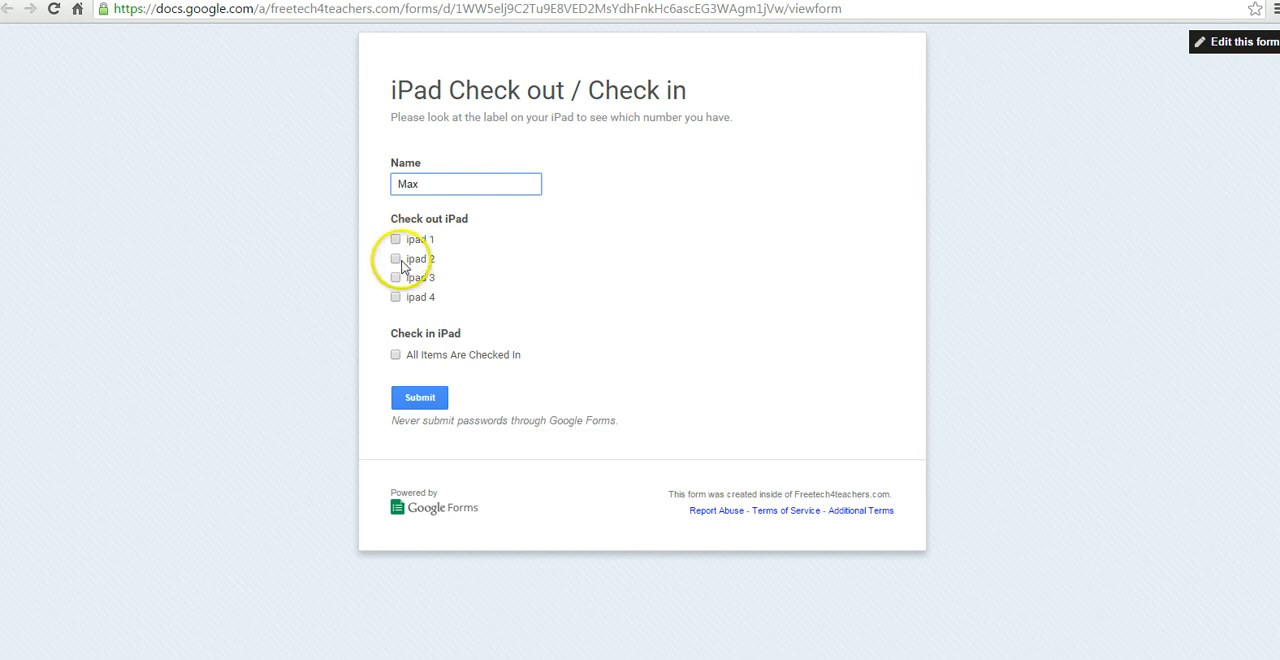
pyautogui.click(394, 260)
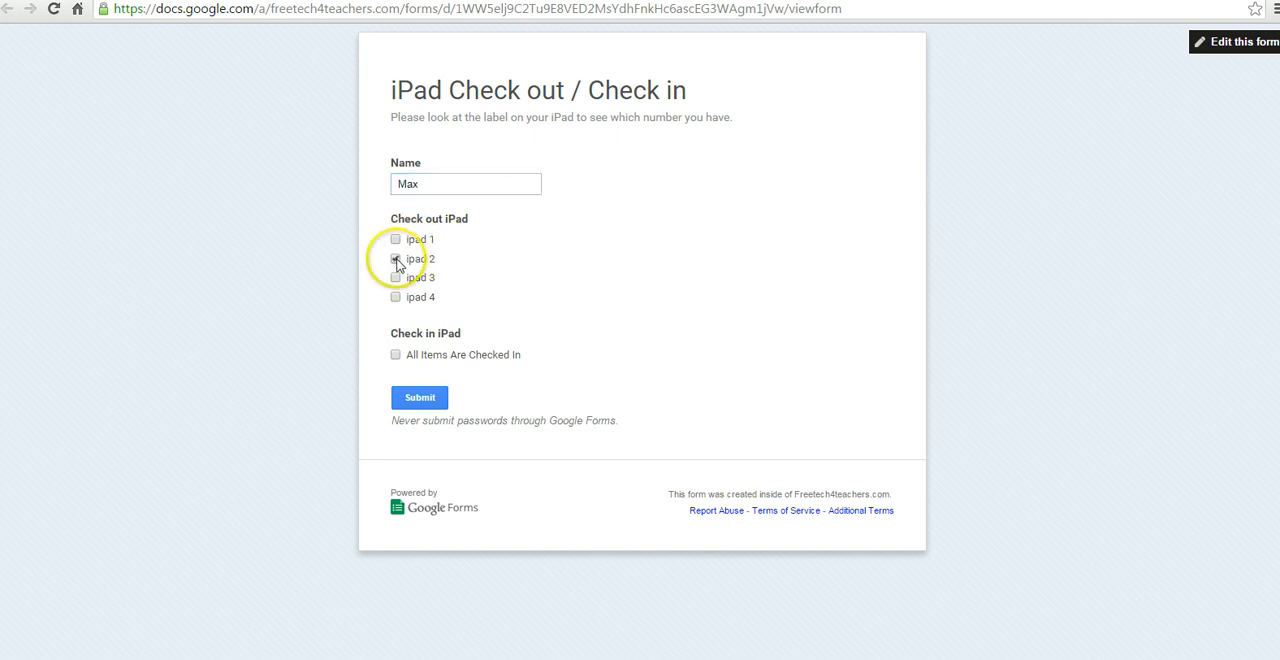
pyautogui.click(420, 396)
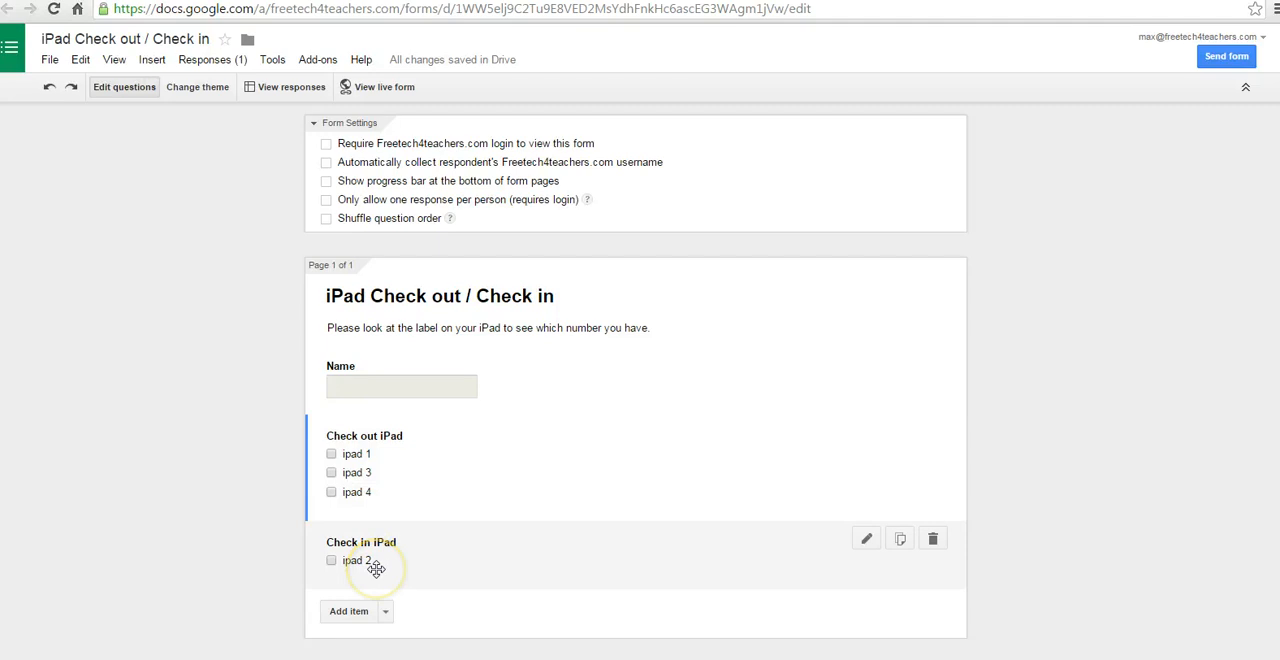
pyautogui.moveTo(388, 124)
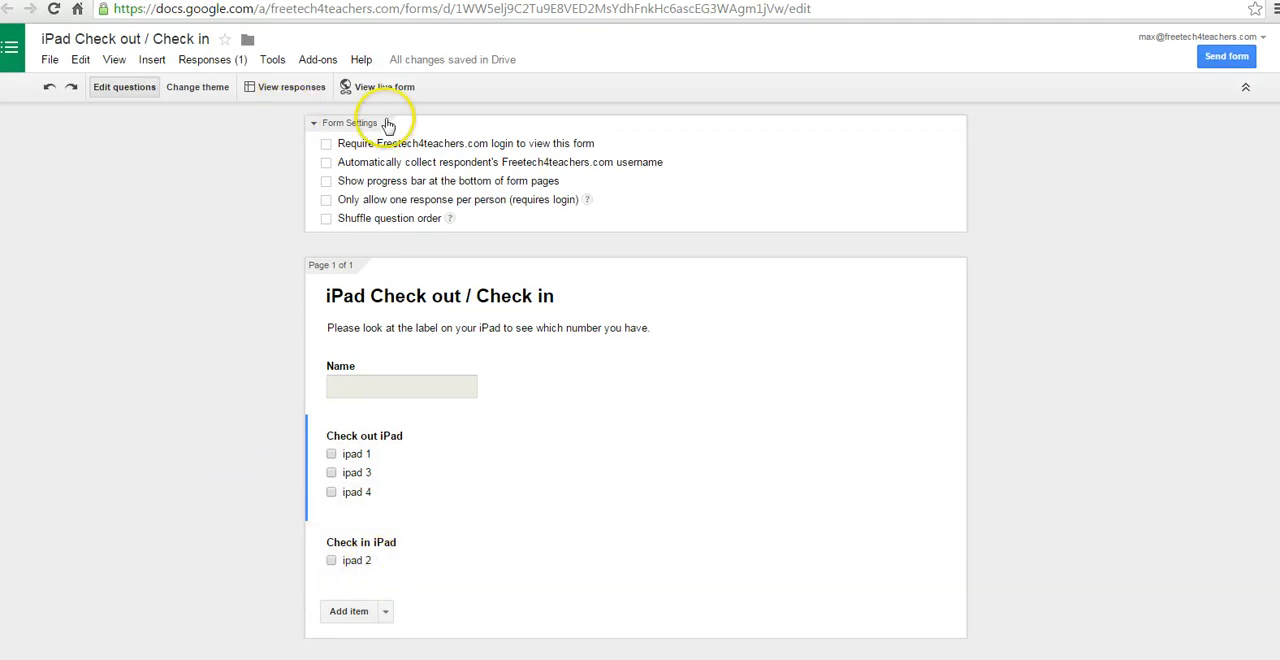
# - Submit a second response as 'Bob' checking out ipad 4, confirm the updated lists, return to the editor
pyautogui.click(376, 86)
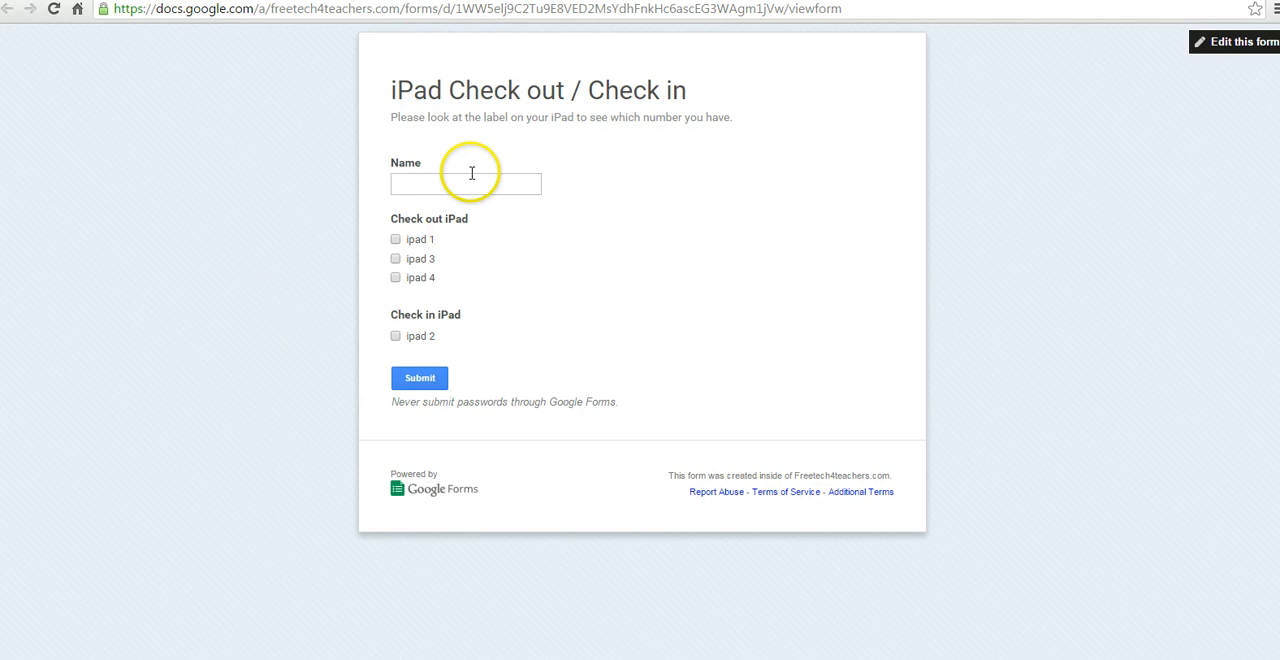
pyautogui.write('Bobbi')
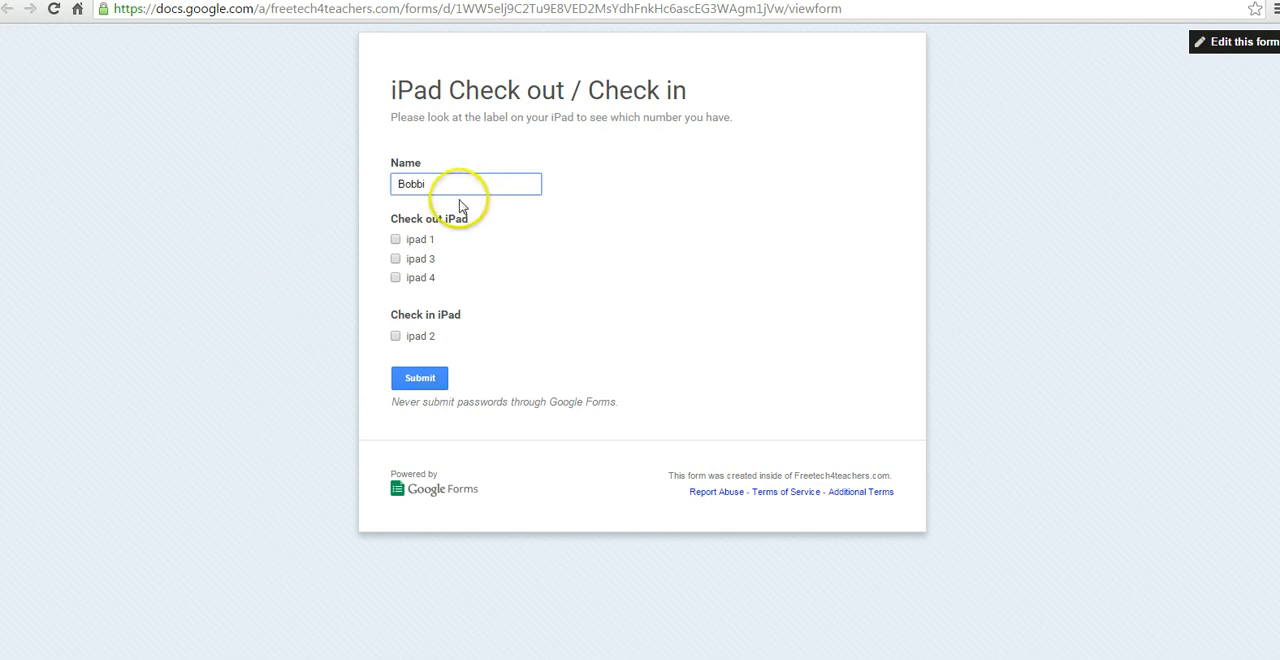
pyautogui.click(394, 276)
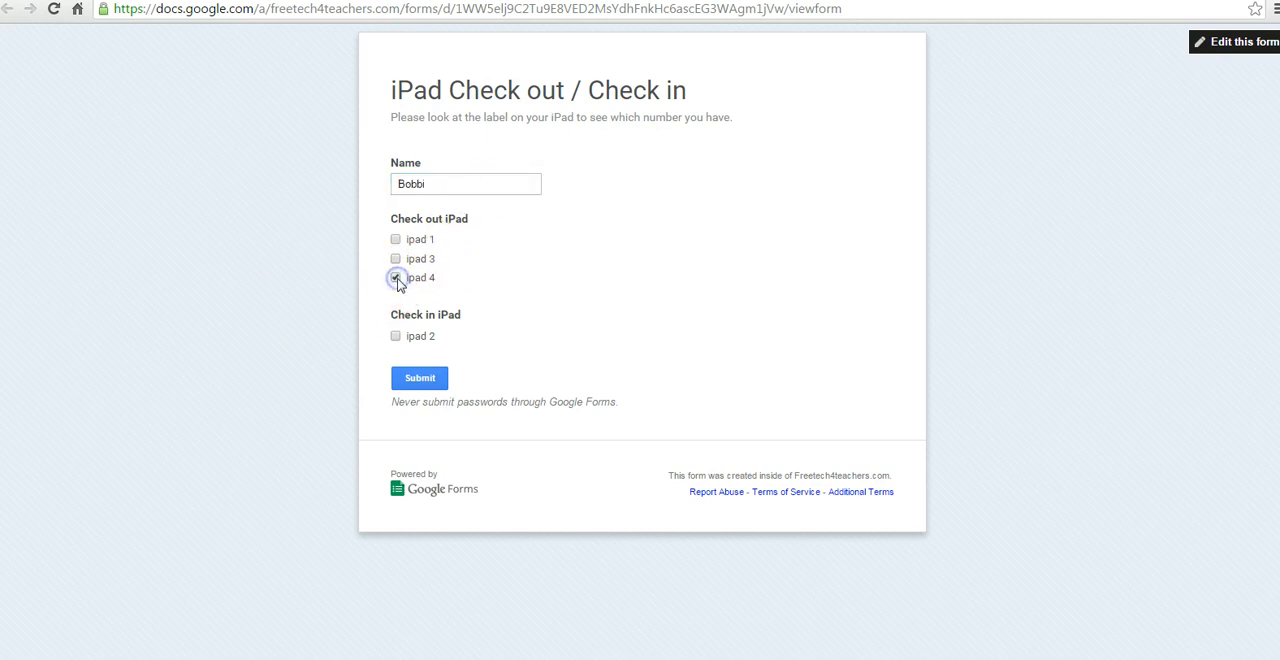
pyautogui.click(420, 378)
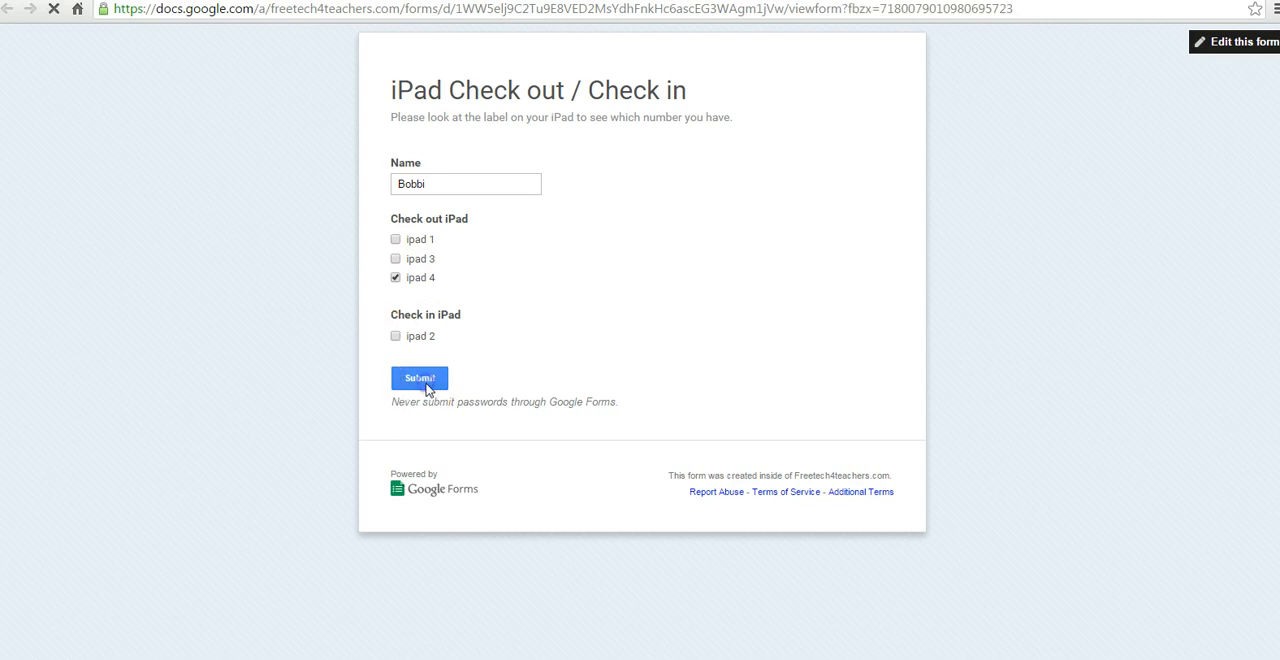
pyautogui.click(420, 378)
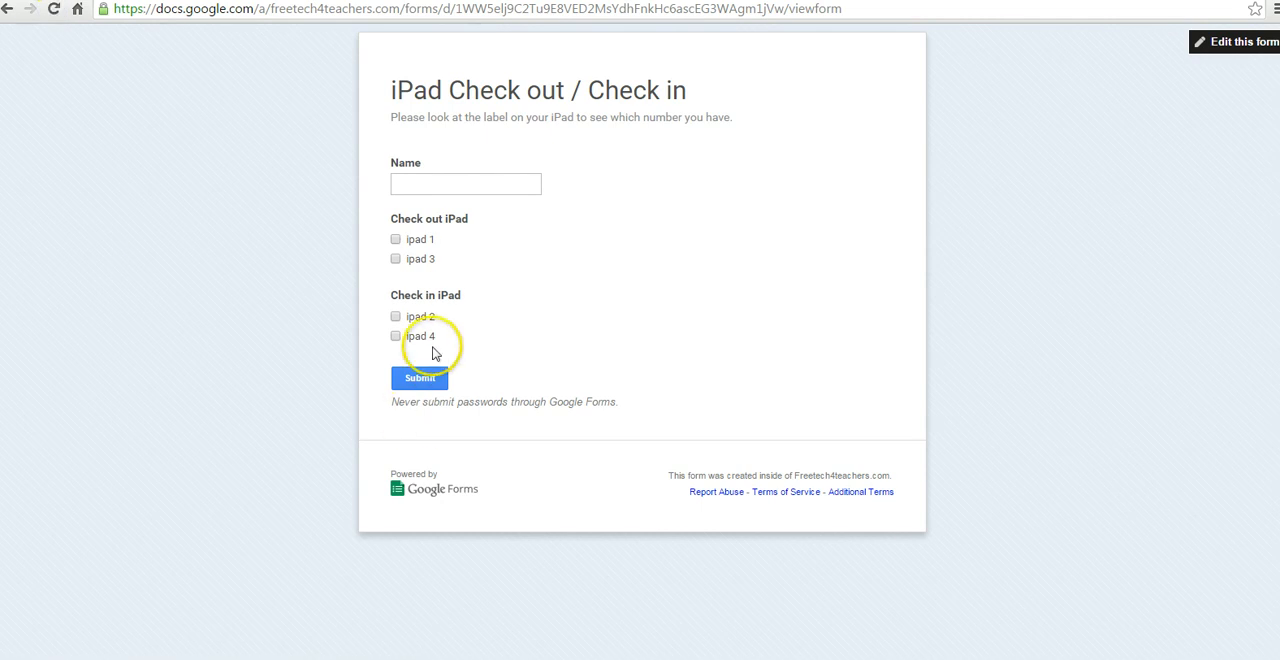
pyautogui.moveTo(456, 240)
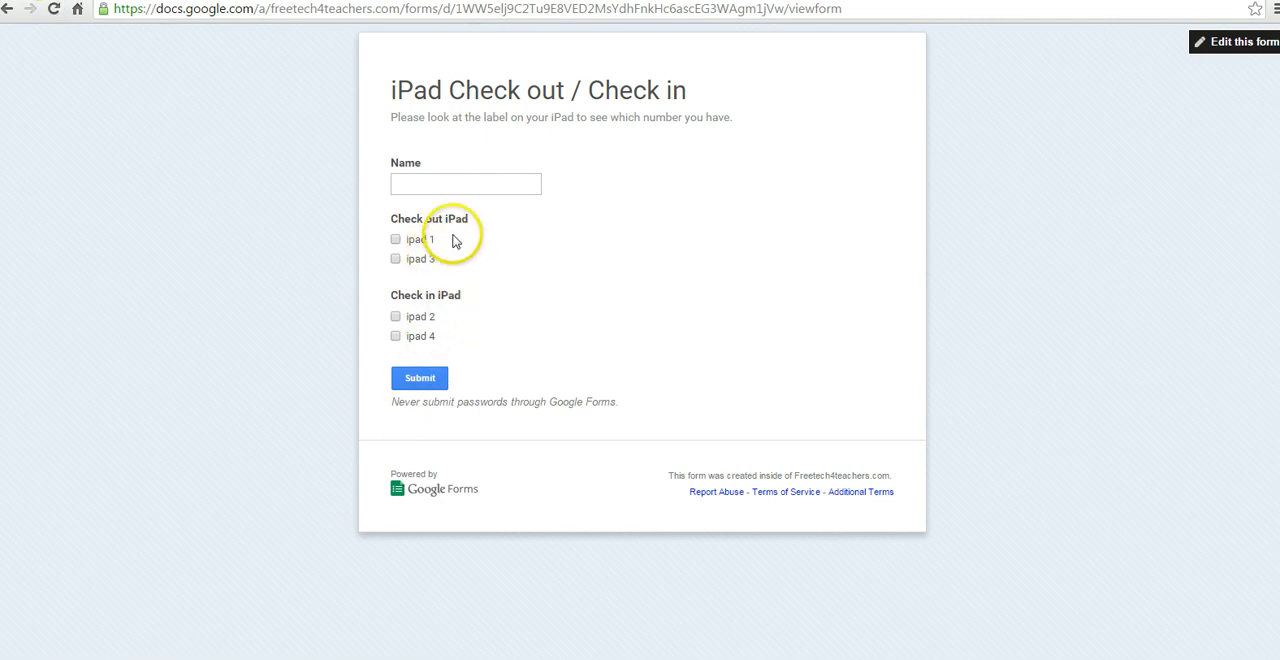
pyautogui.moveTo(352, 196)
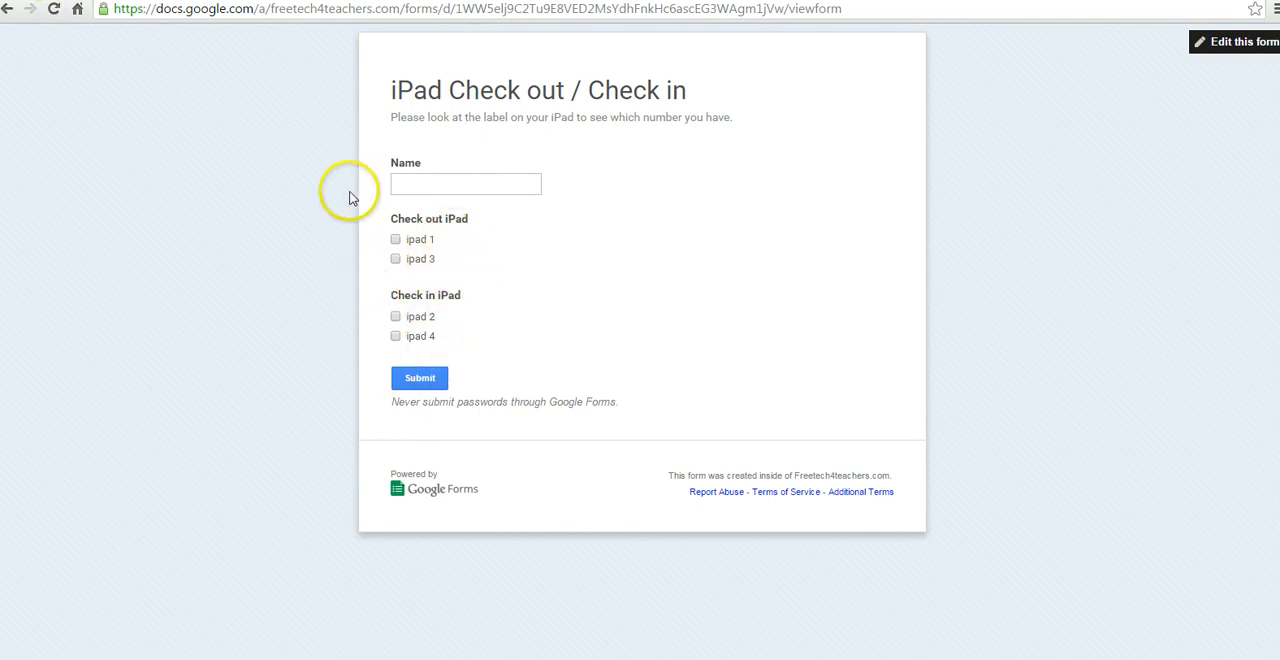
pyautogui.click(1234, 42)
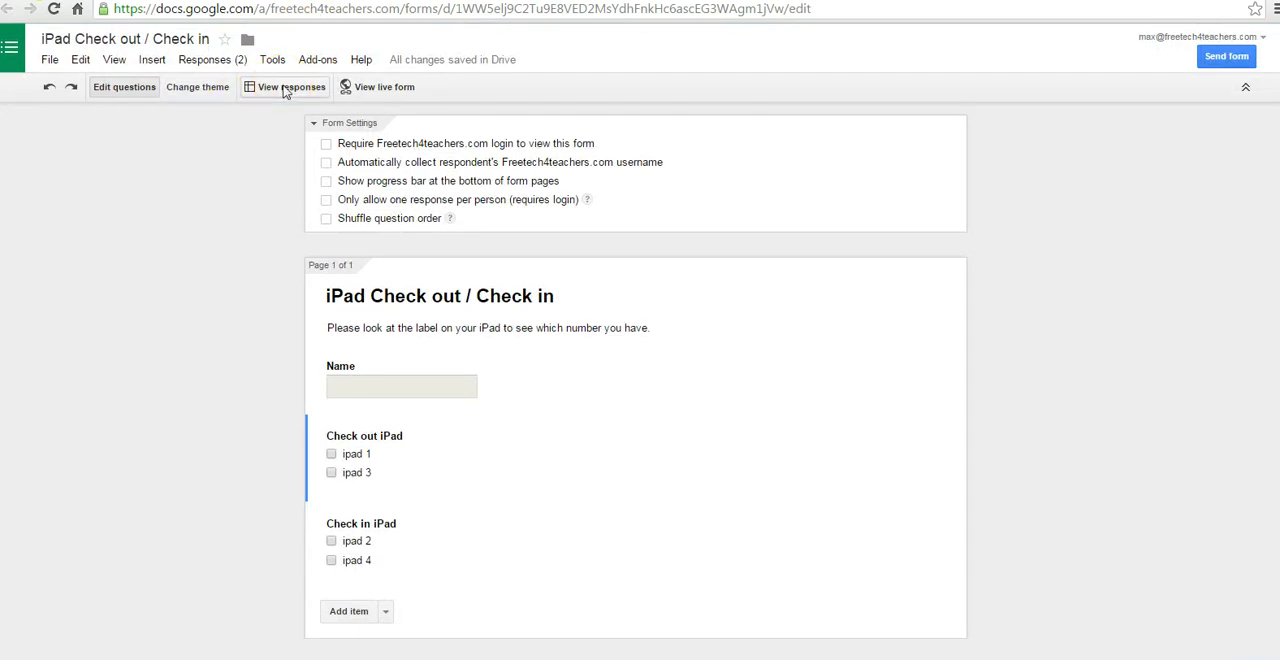
# - View the linked responses spreadsheet showing Max with ipad 2 and Bobbi with ipad 4
pyautogui.click(290, 86)
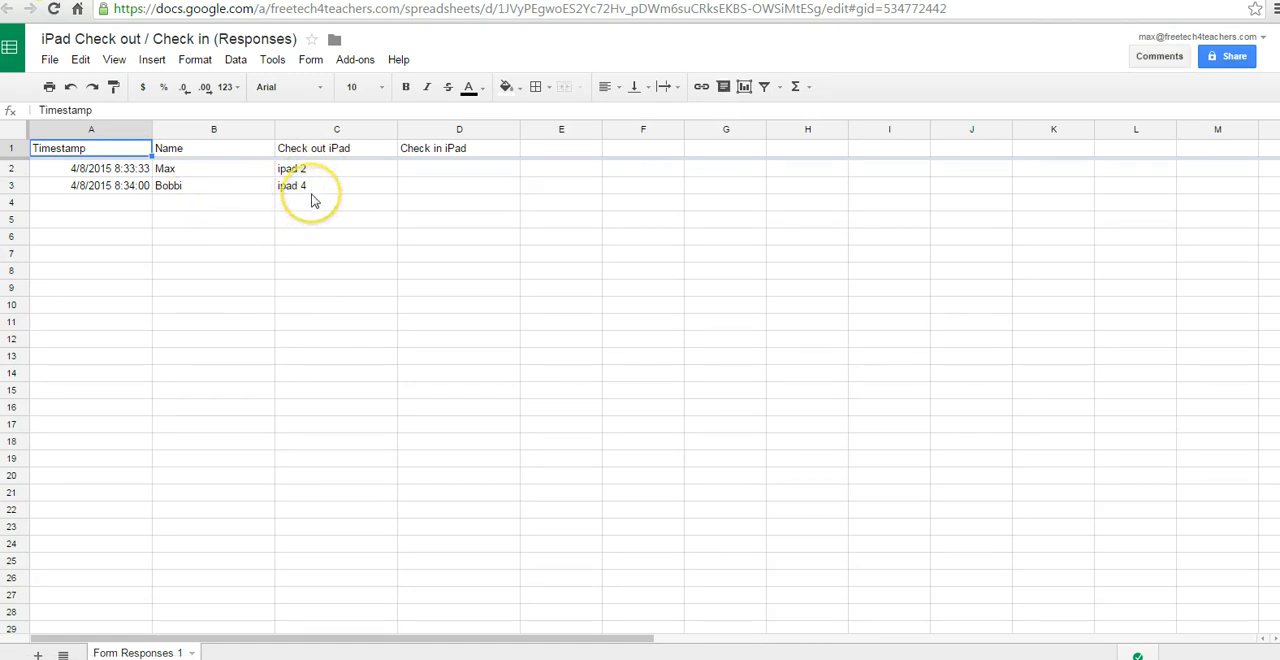
pyautogui.moveTo(198, 240)
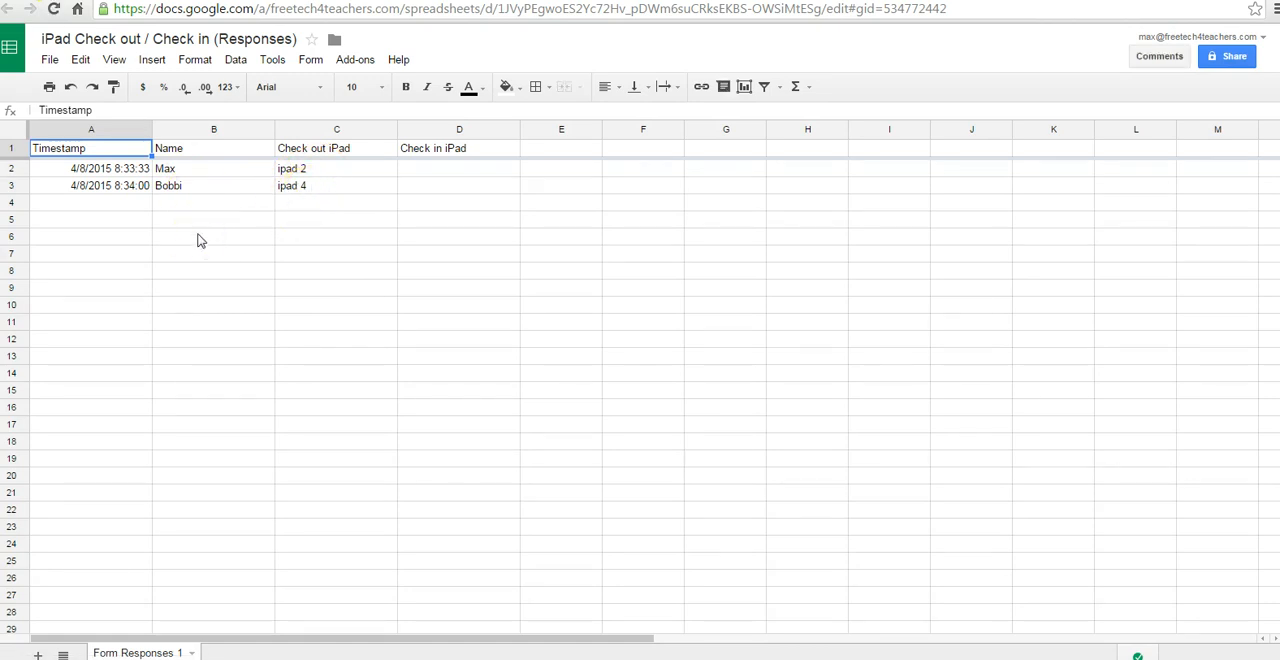
pyautogui.moveTo(310, 252)
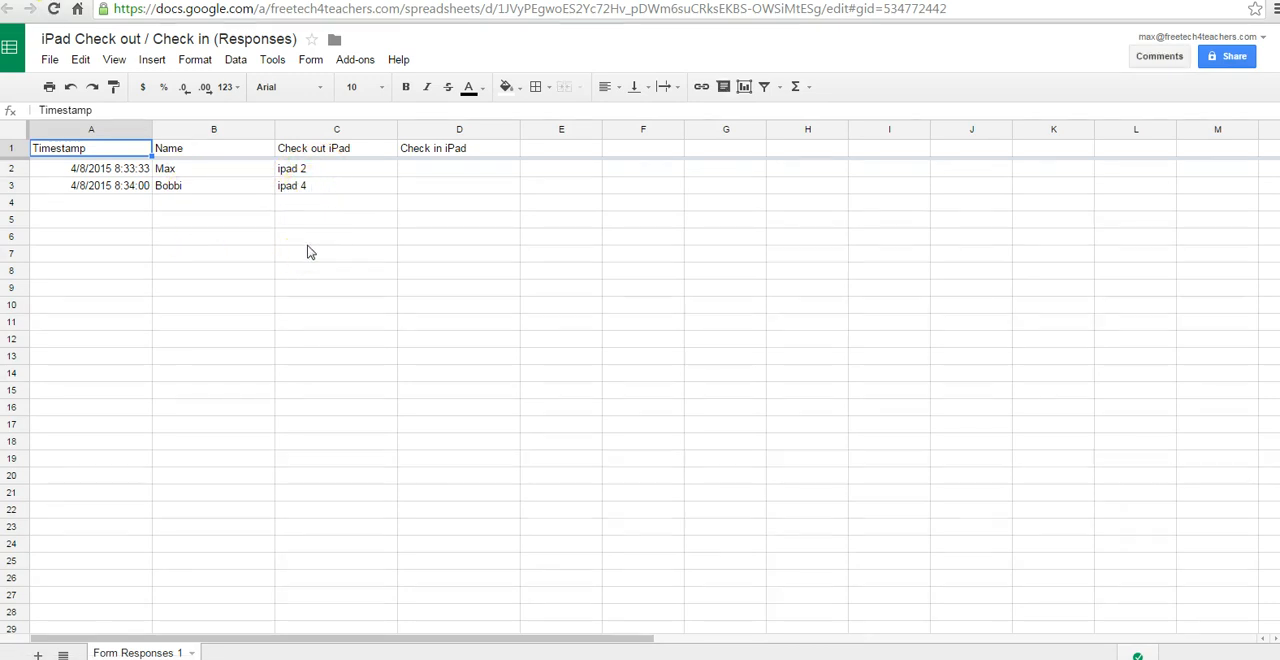